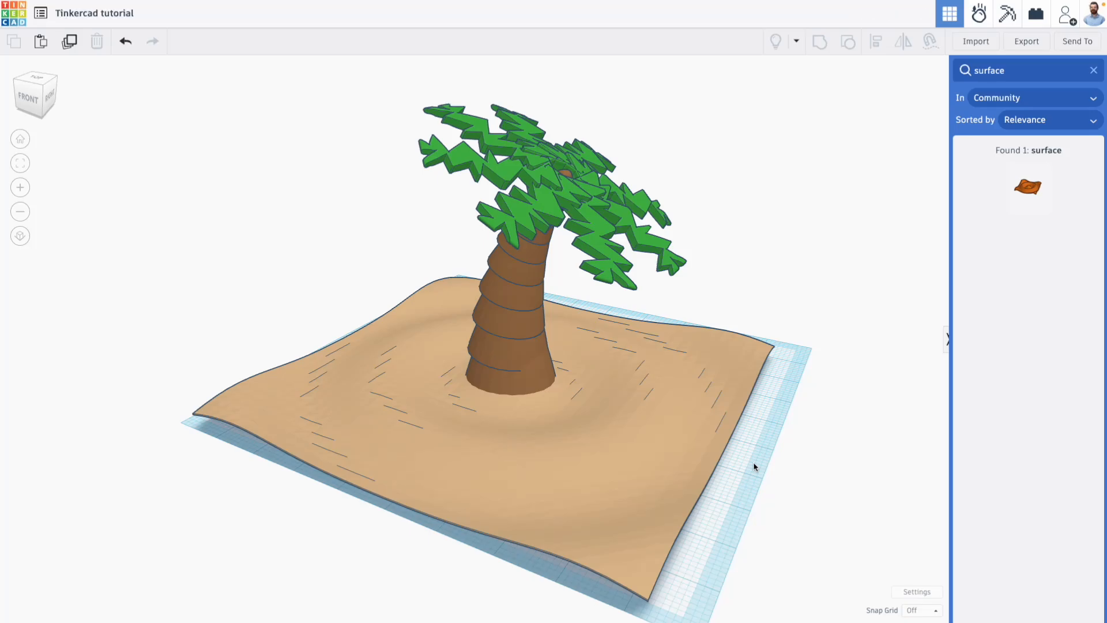
mouse_move(595, 449)
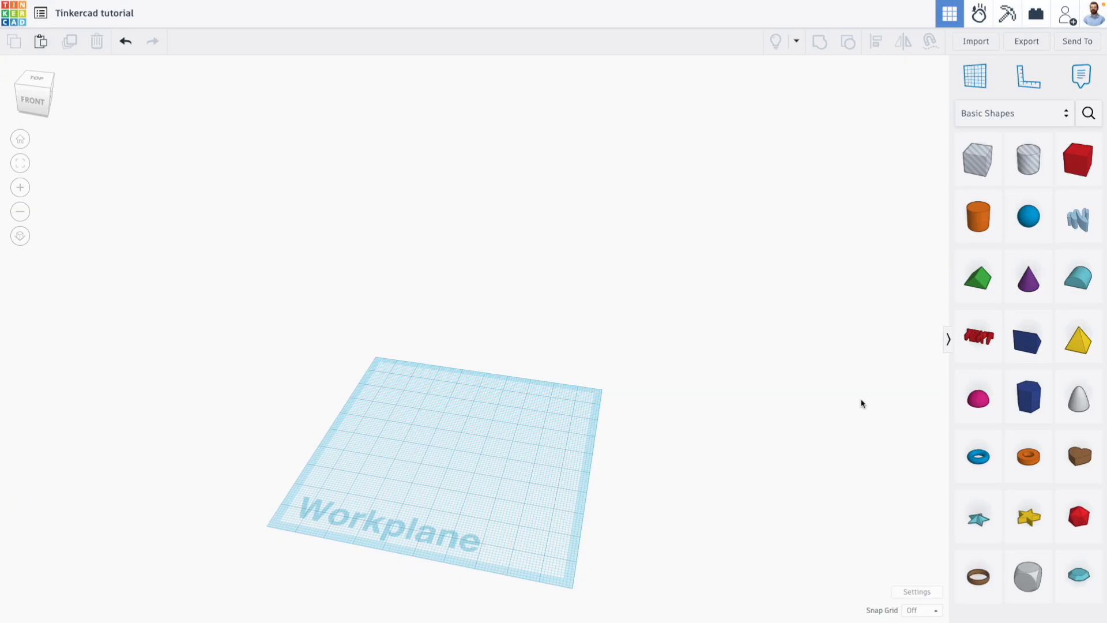
- Tilt the view, start a freehand Sketch shape, and draw a test zigzag stroke
left_click_drag(861, 403, 632, 334)
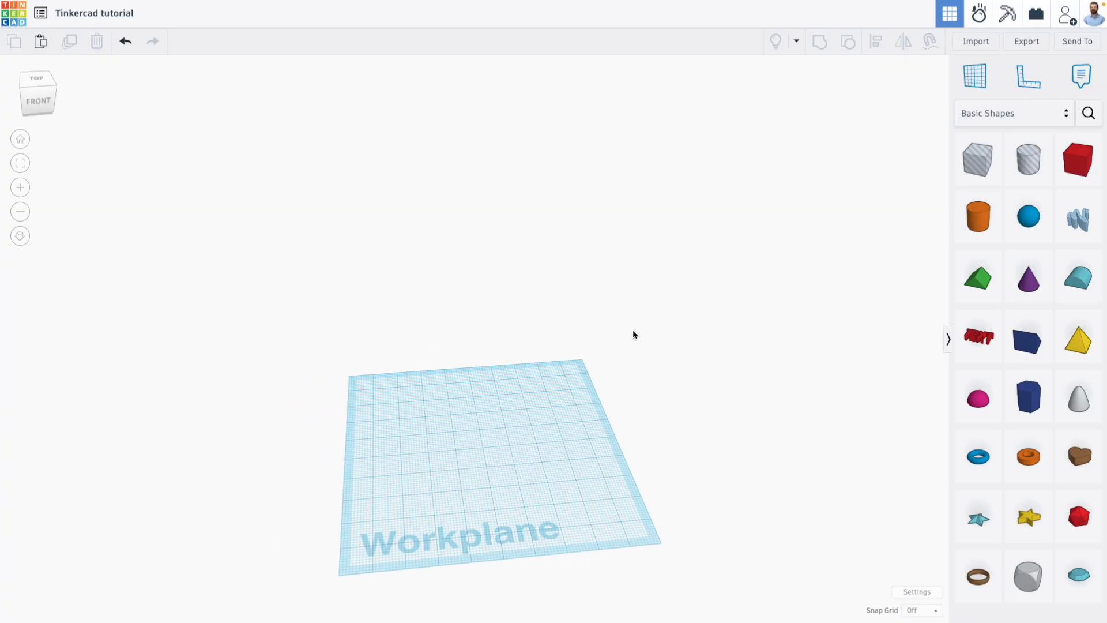
left_click(1077, 216)
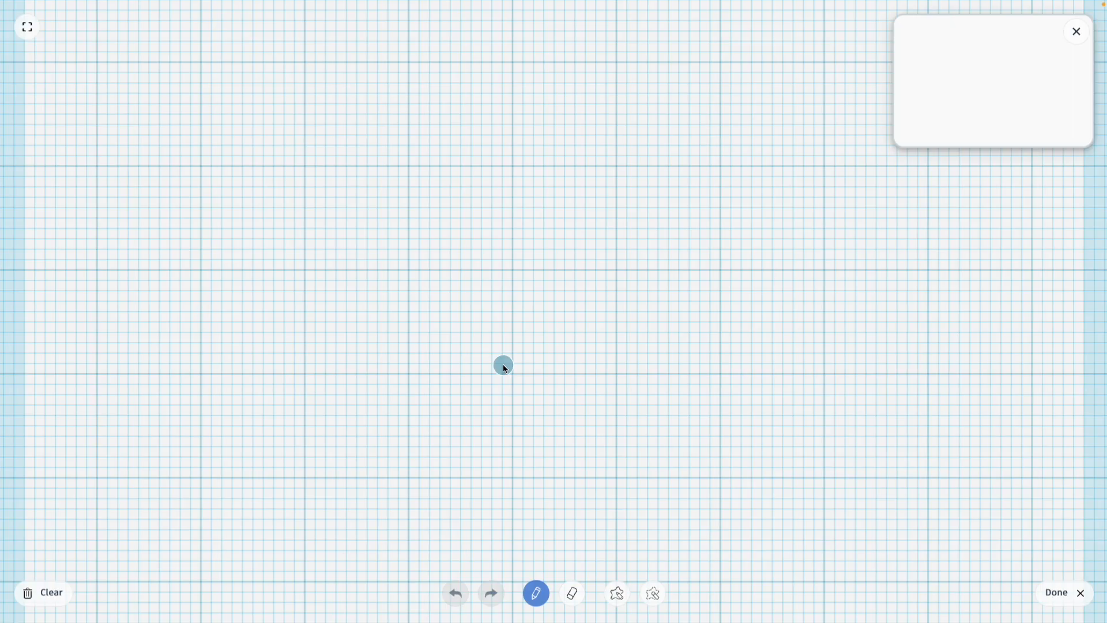
left_click_drag(503, 367, 585, 317)
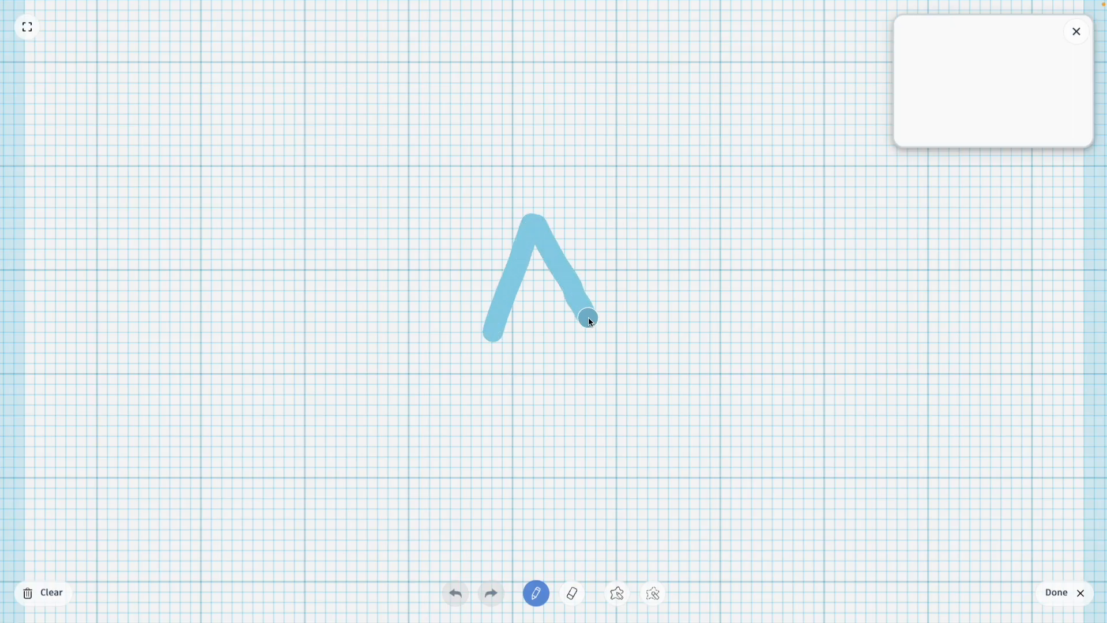
left_click_drag(588, 318, 666, 491)
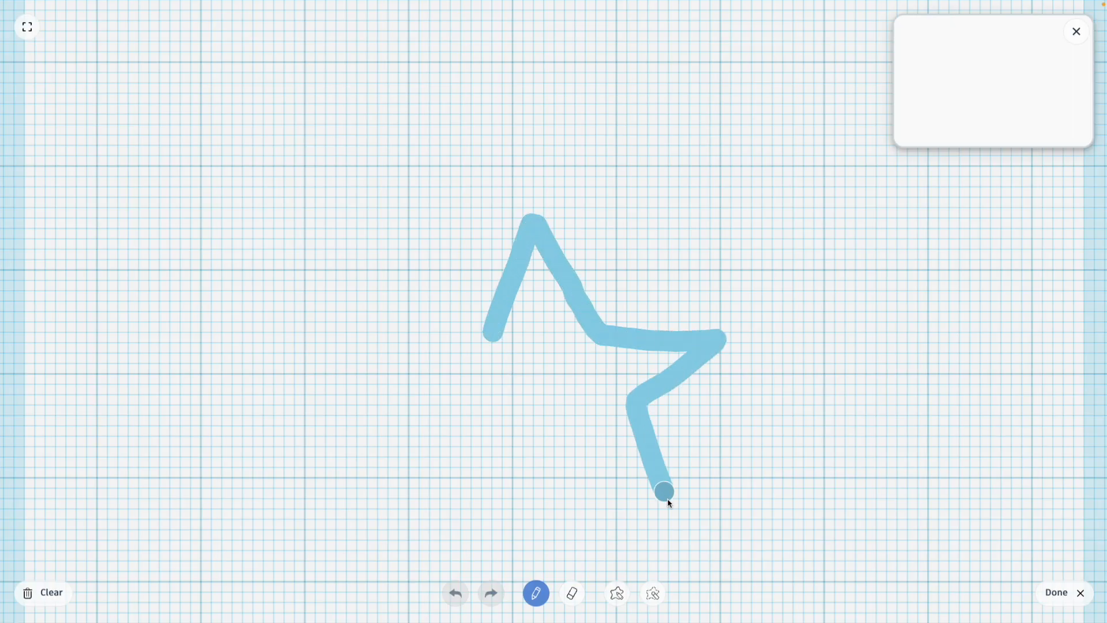
left_click_drag(663, 490, 497, 431)
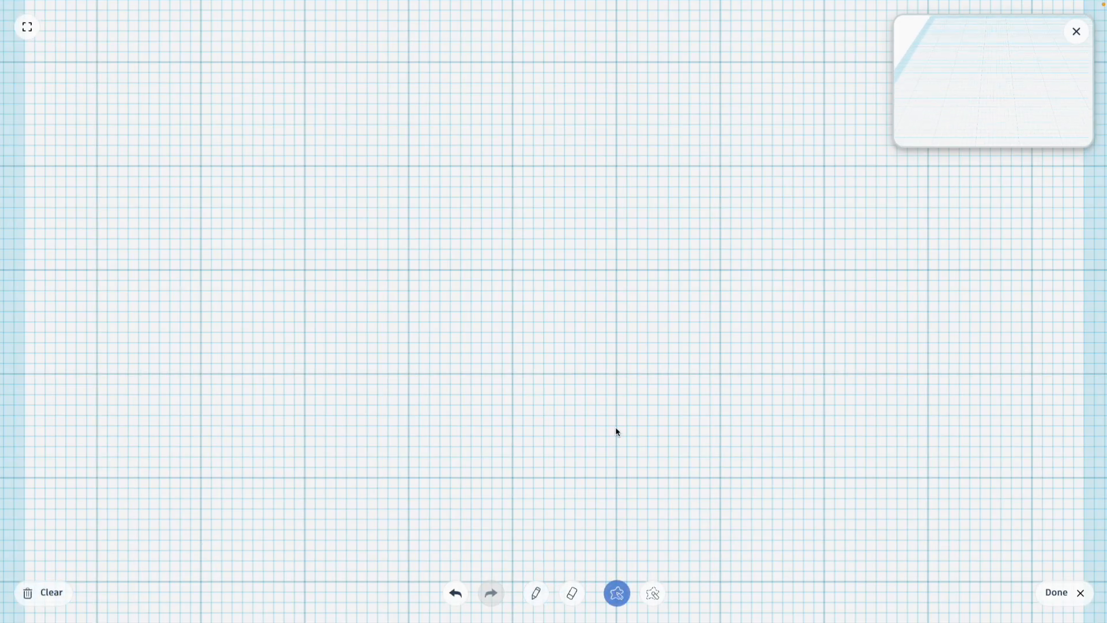
- Trace a filled five-pointed star outline in the middle of the sketch grid
left_click_drag(484, 233, 513, 164)
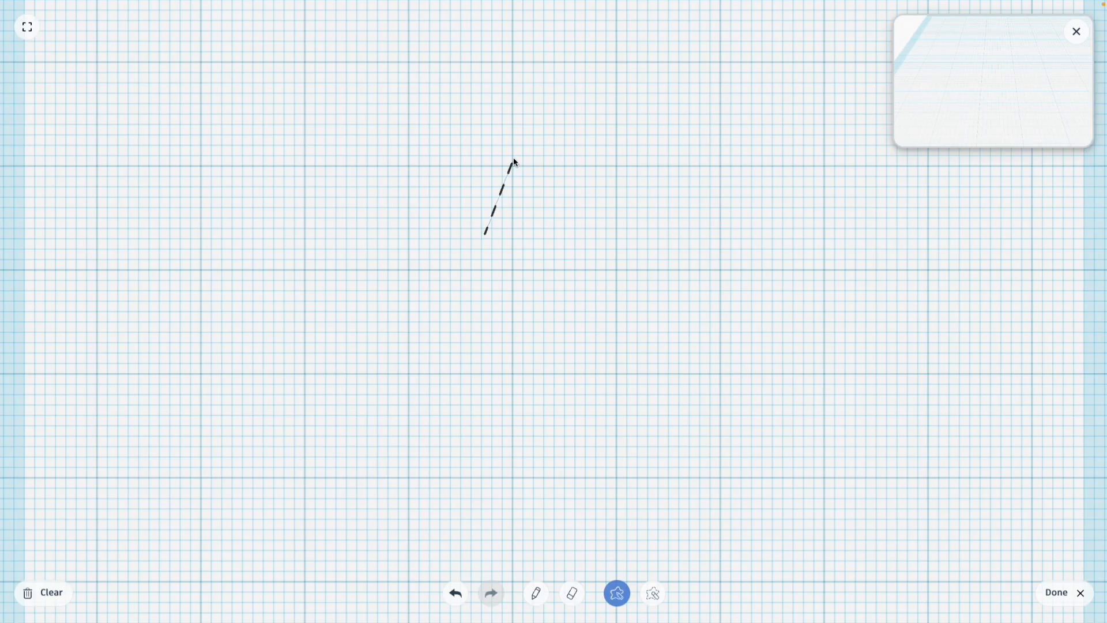
left_click_drag(485, 233, 586, 243)
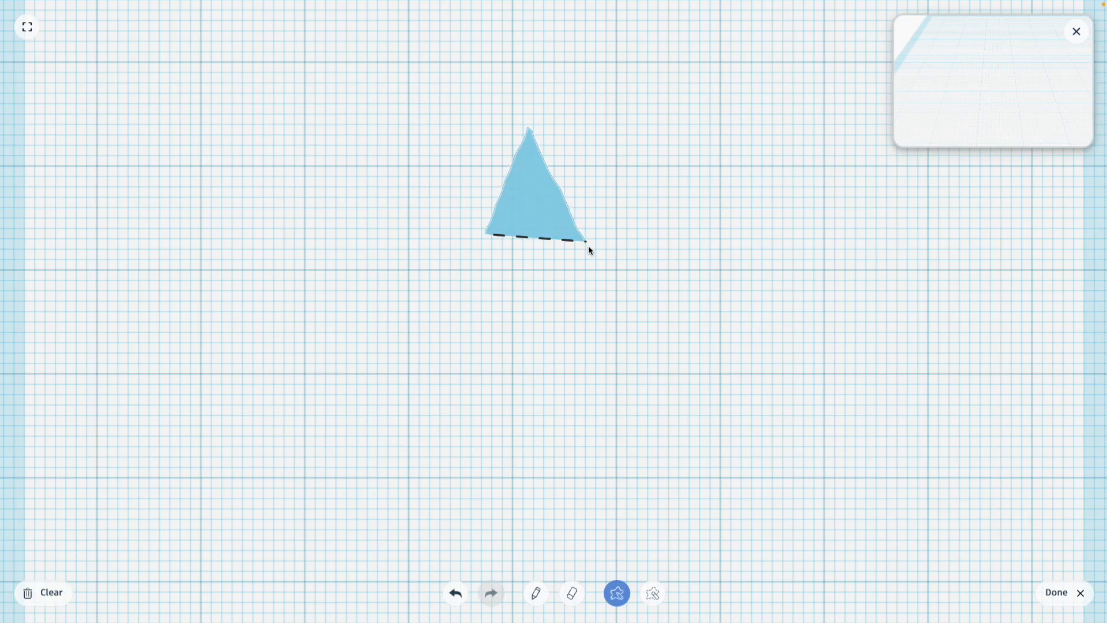
left_click_drag(586, 247, 621, 310)
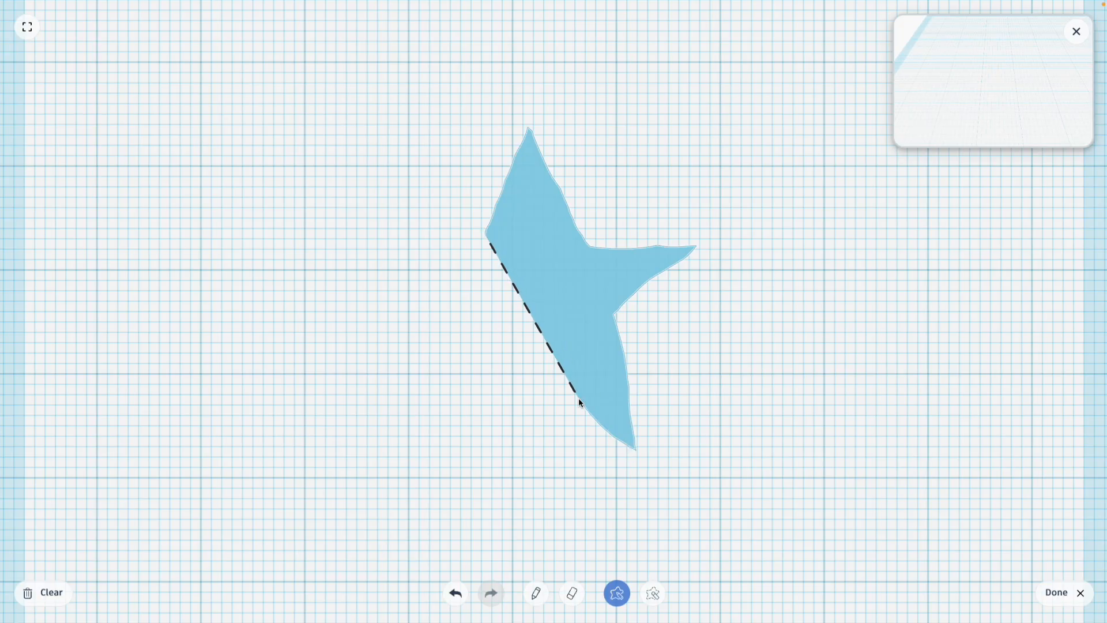
left_click_drag(578, 402, 480, 378)
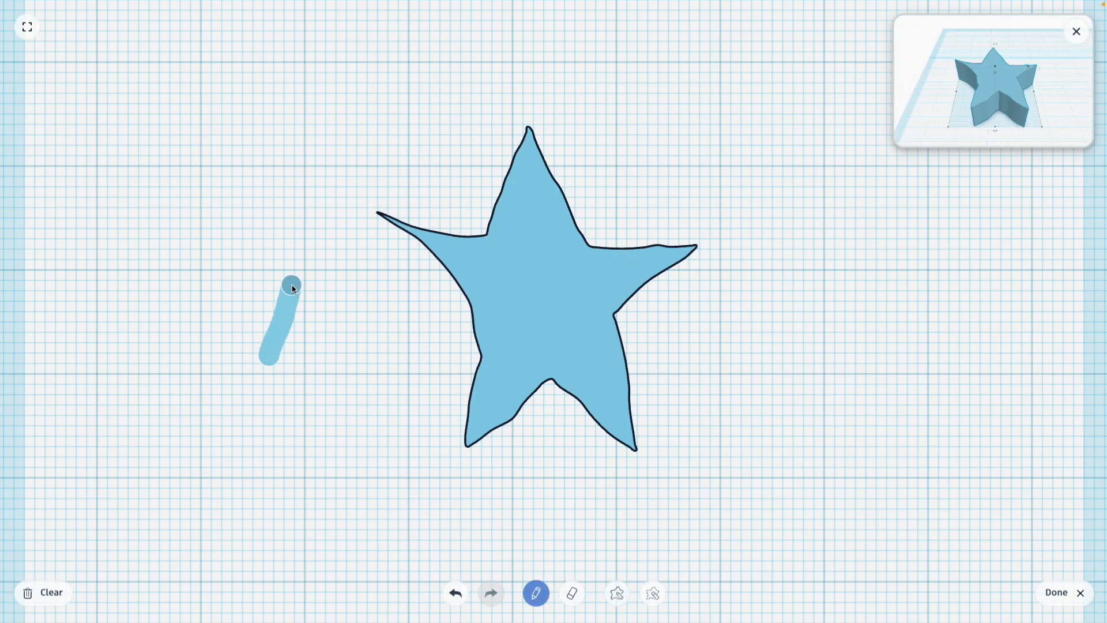
- Draw a second star left of the first, then slice off a triangle from the first star
left_click_drag(289, 286, 430, 349)
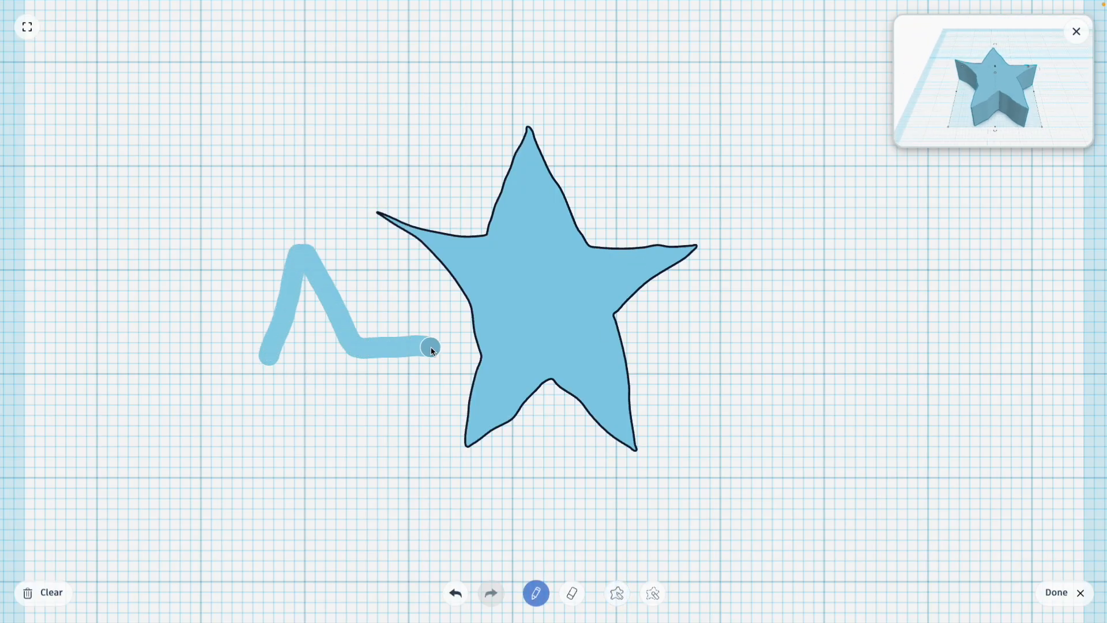
left_click_drag(431, 350, 299, 438)
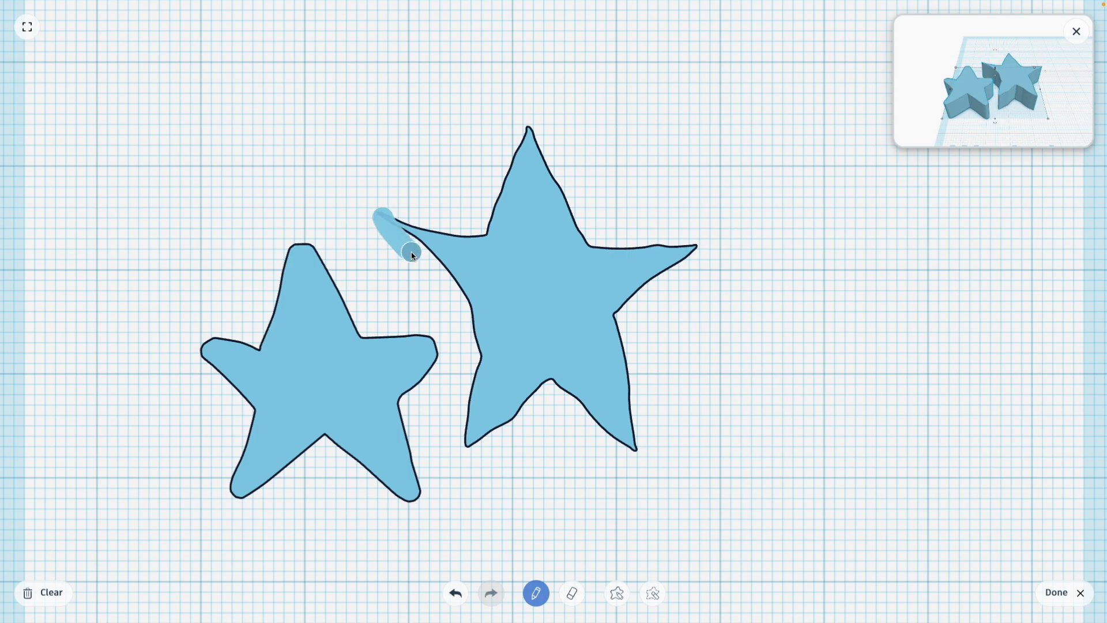
left_click_drag(409, 255, 485, 315)
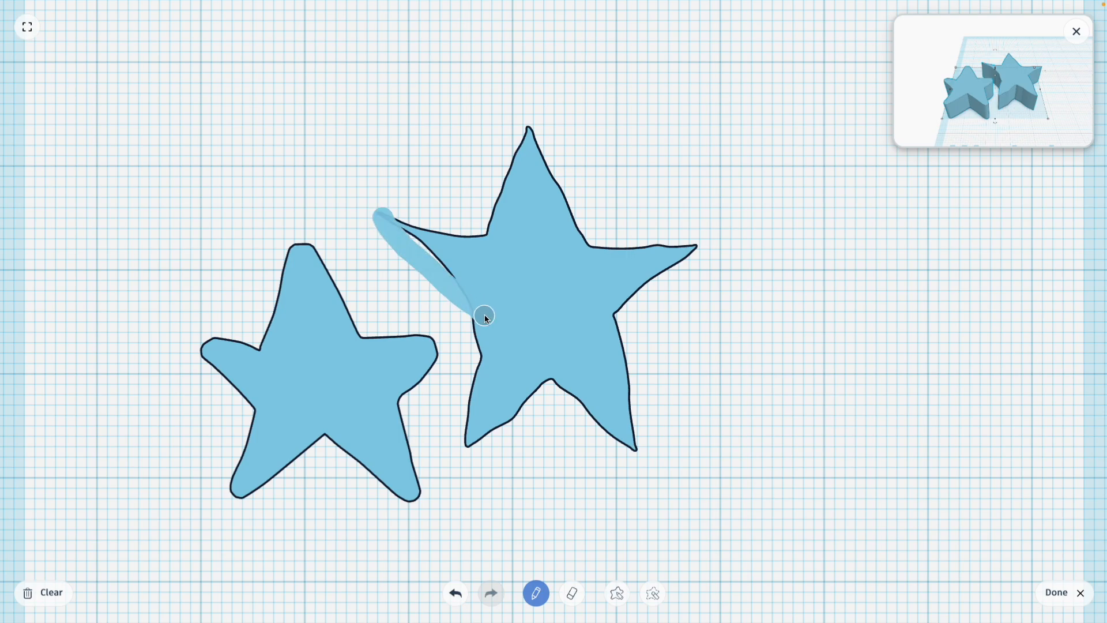
left_click_drag(485, 316, 462, 277)
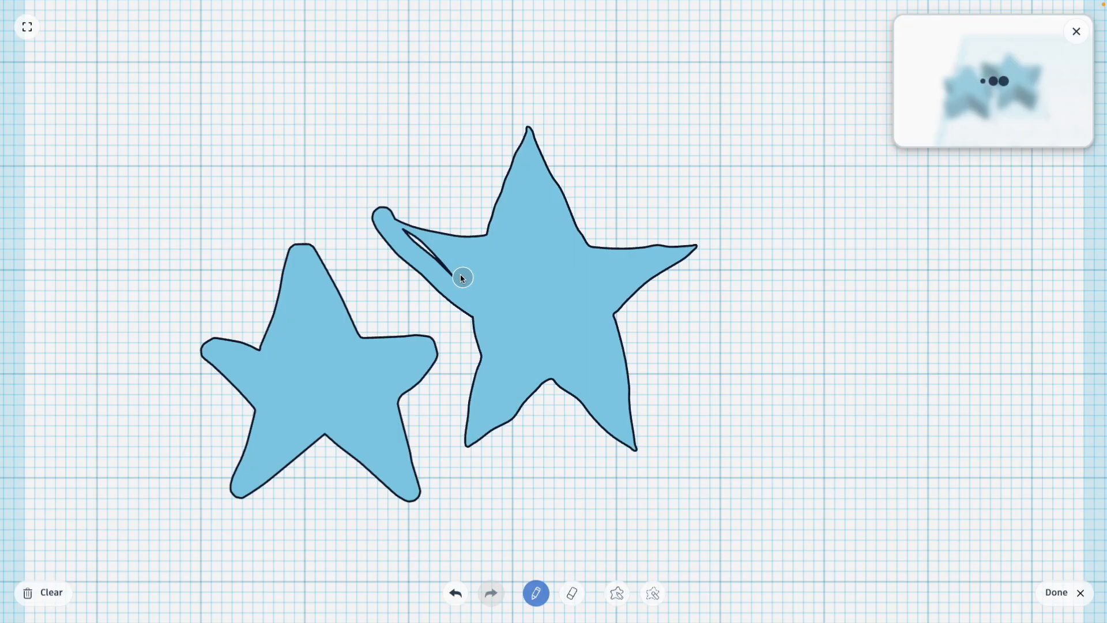
left_click_drag(463, 277, 384, 219)
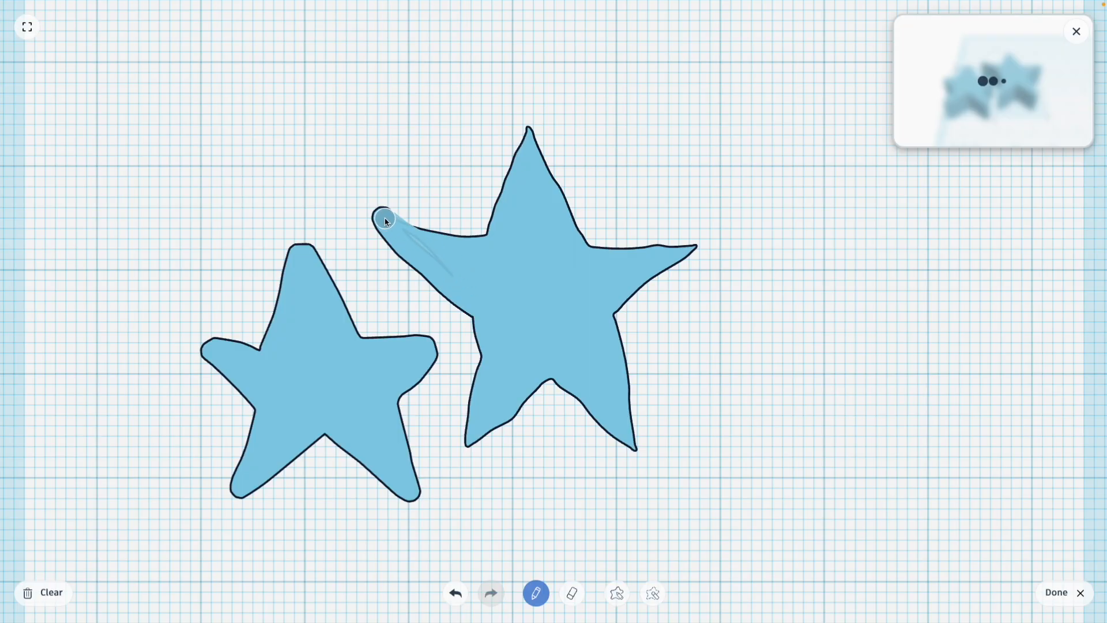
left_click_drag(383, 219, 475, 238)
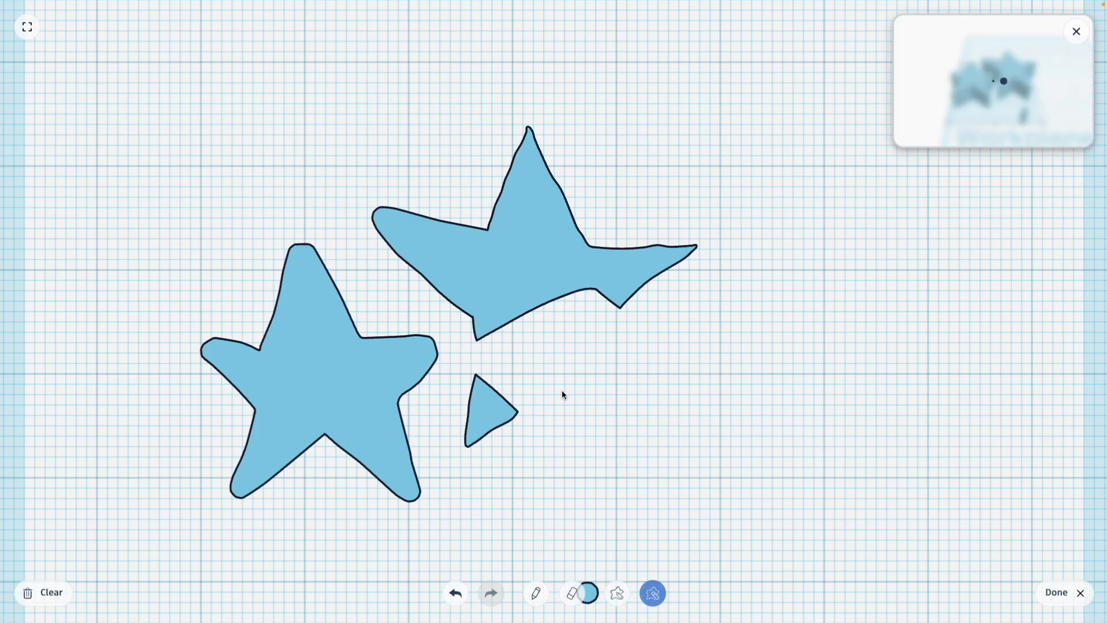
- Clear both stars and the triangular fragment from the sketch canvas
left_click(42, 592)
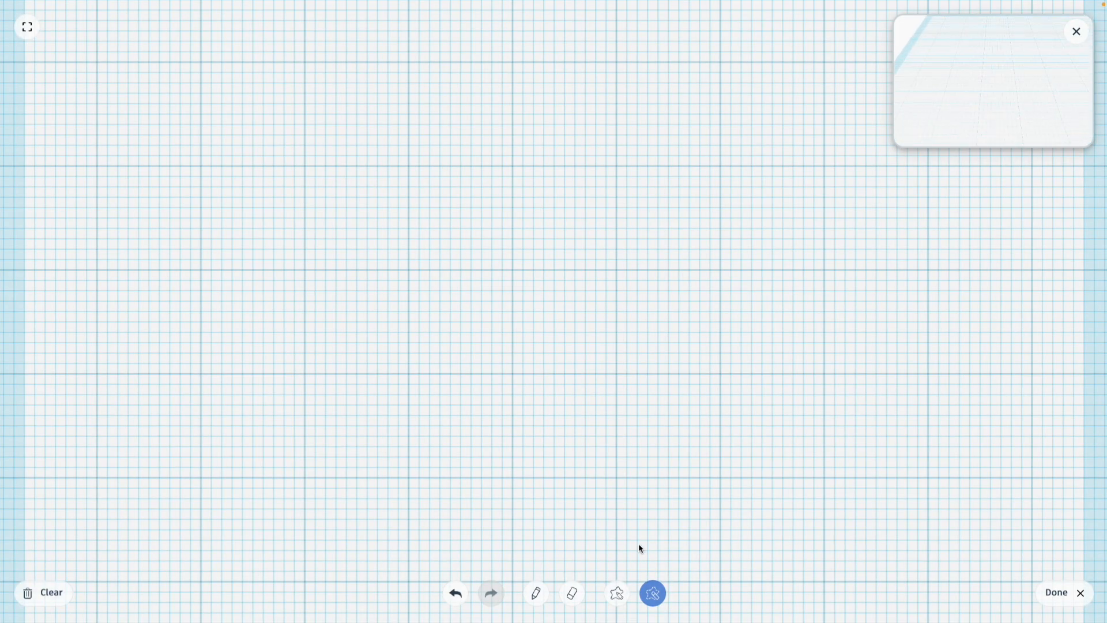
mouse_move(544, 410)
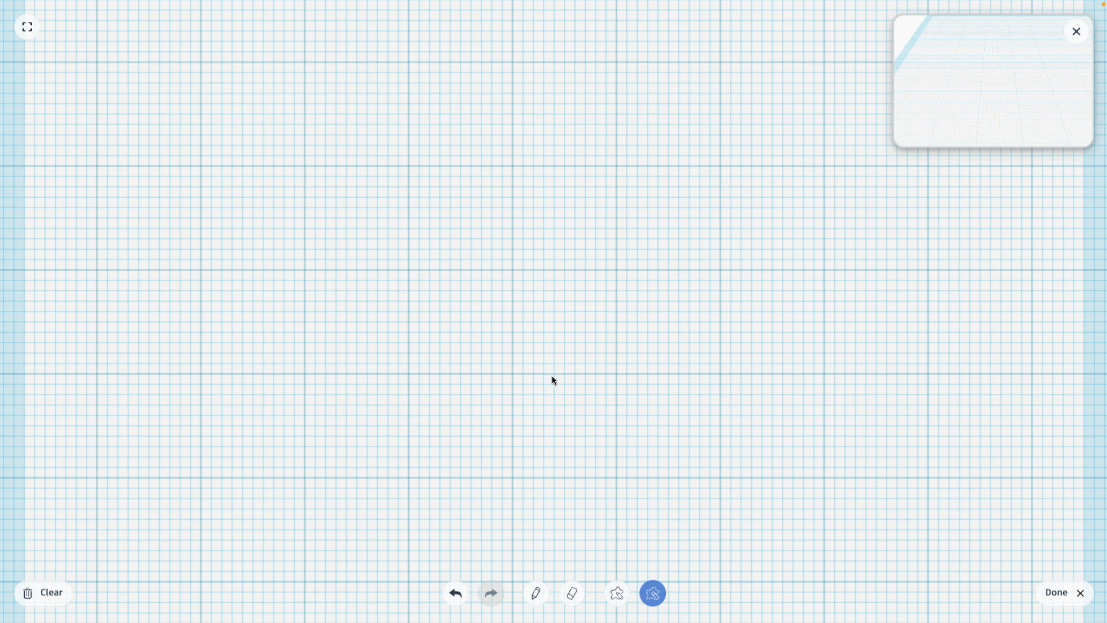
mouse_move(531, 321)
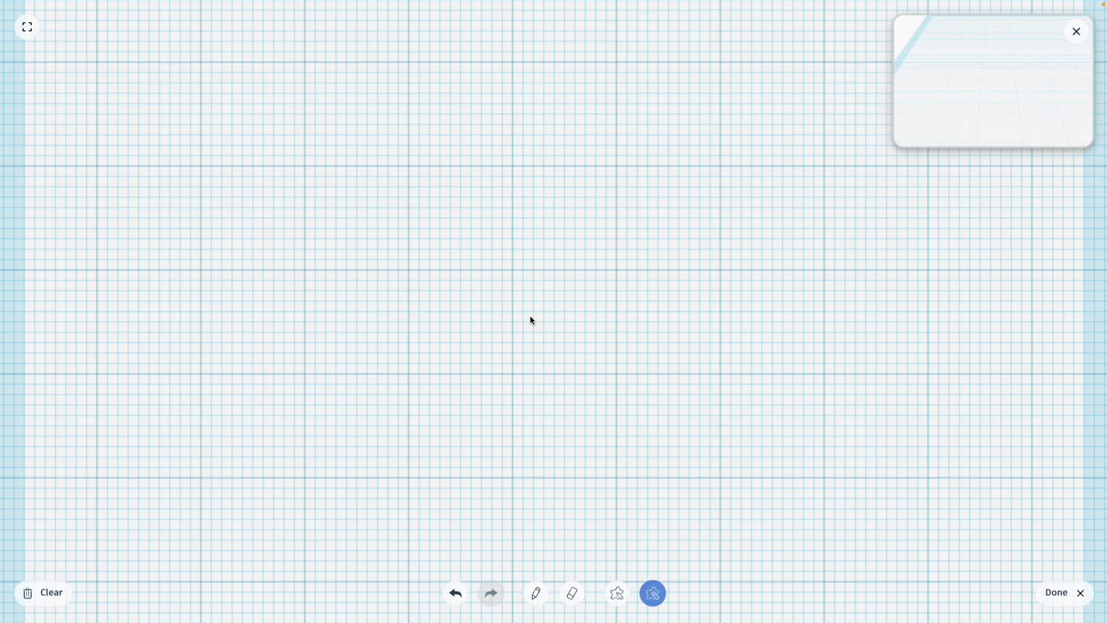
mouse_move(541, 448)
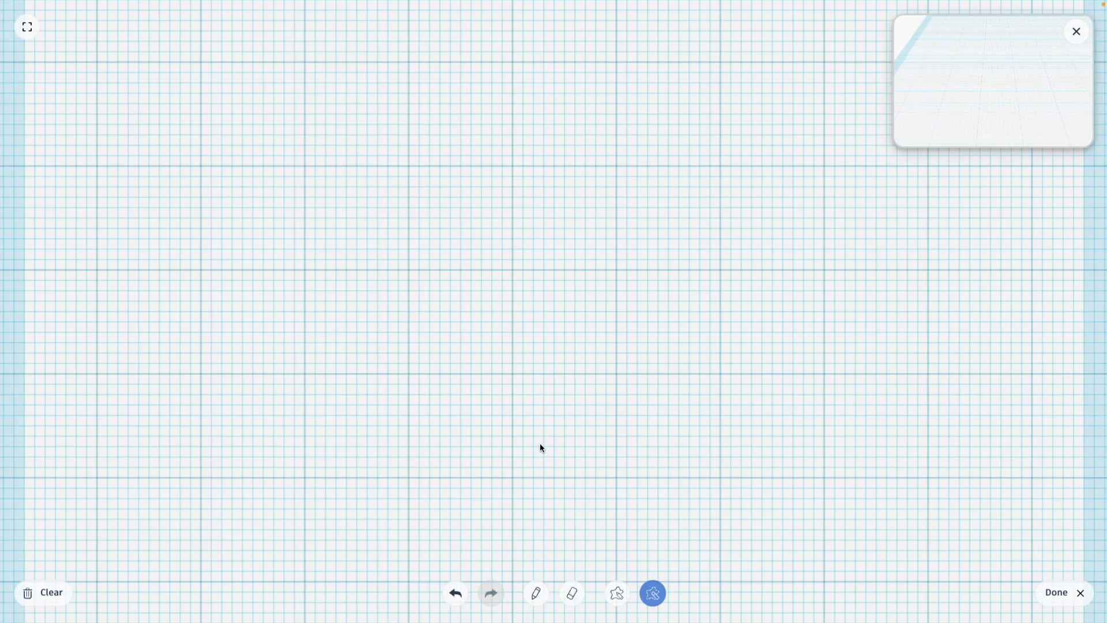
left_click(616, 592)
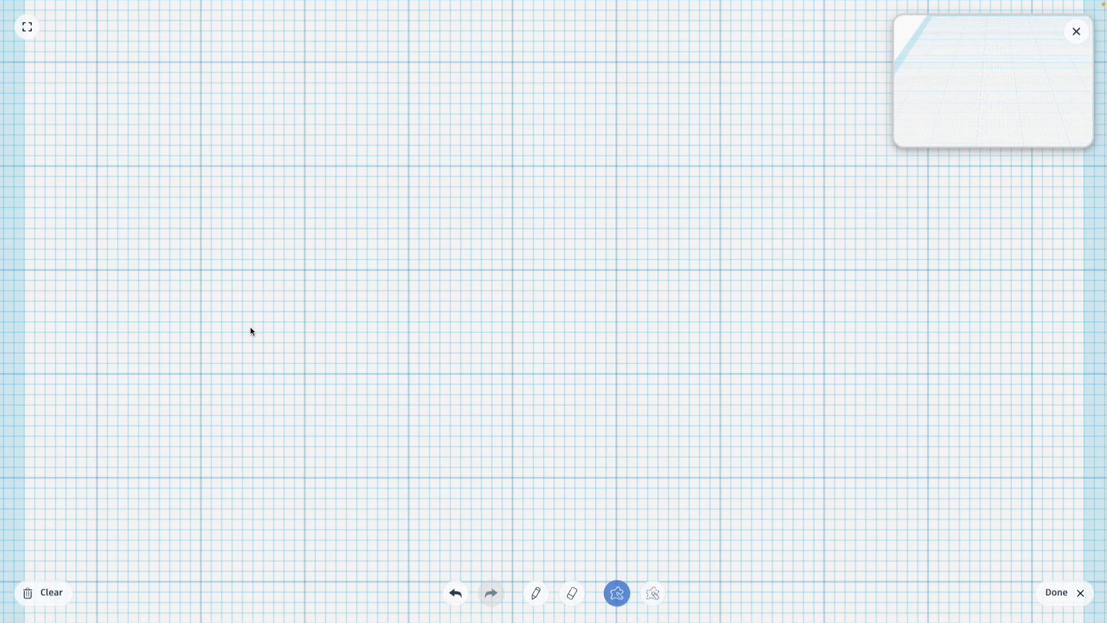
- Sketch a long wavy filled band across the grid and finish it as a scribble shape
left_click_drag(251, 325, 519, 293)
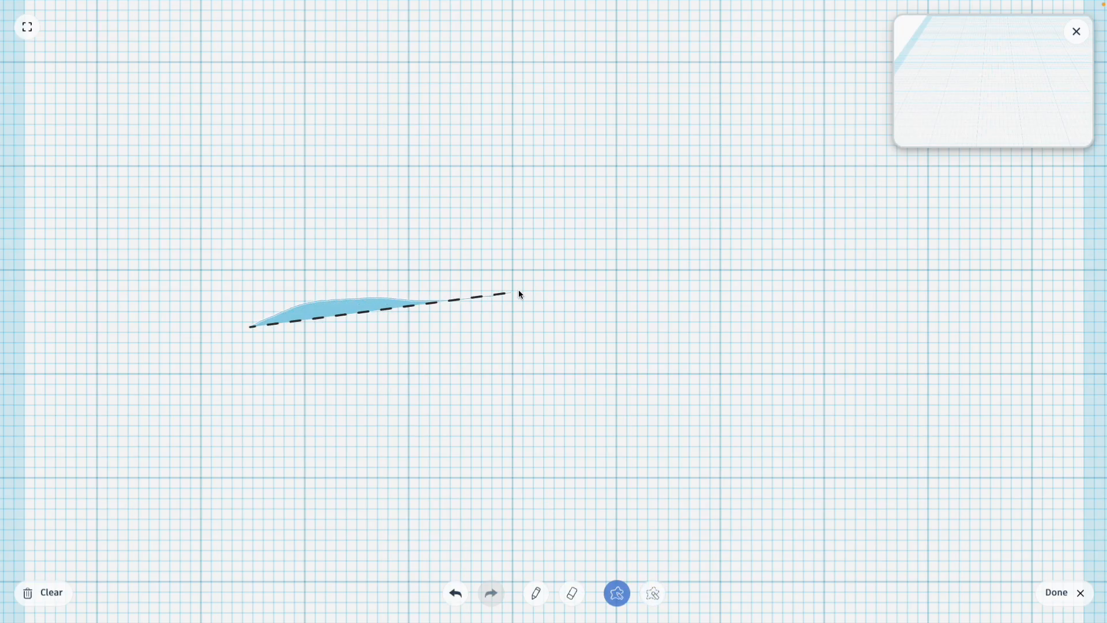
left_click_drag(518, 294, 713, 250)
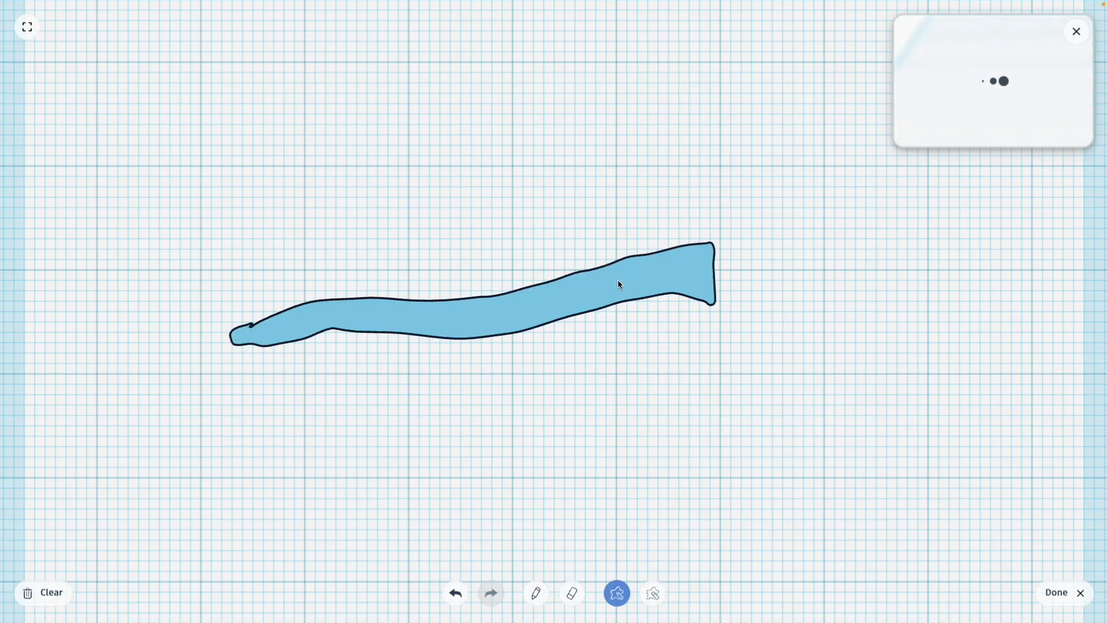
left_click(535, 592)
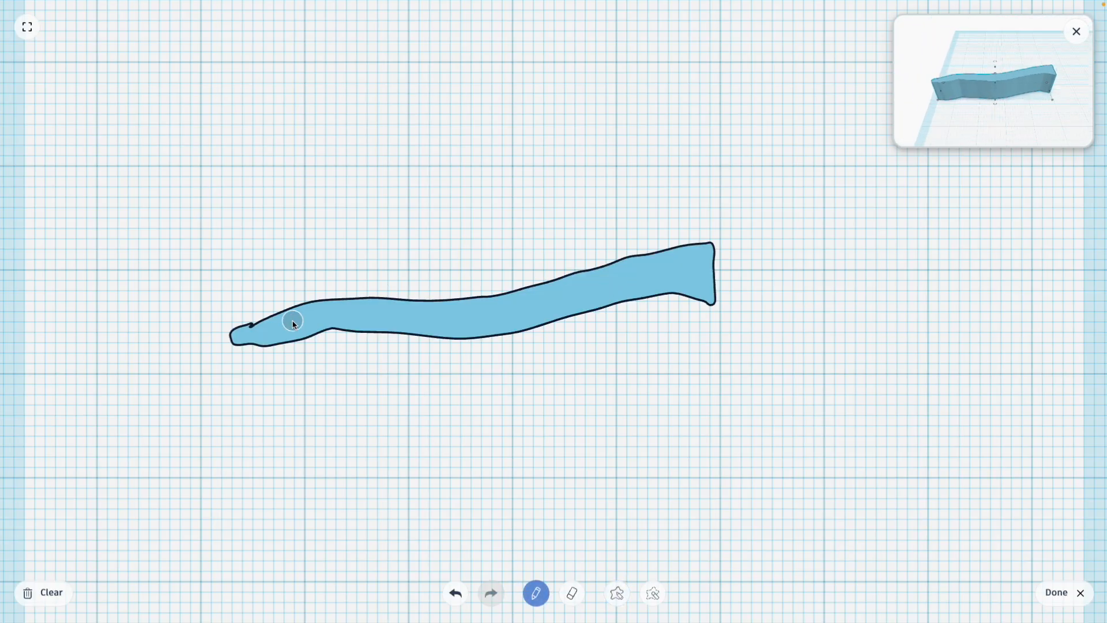
left_click_drag(292, 321, 271, 328)
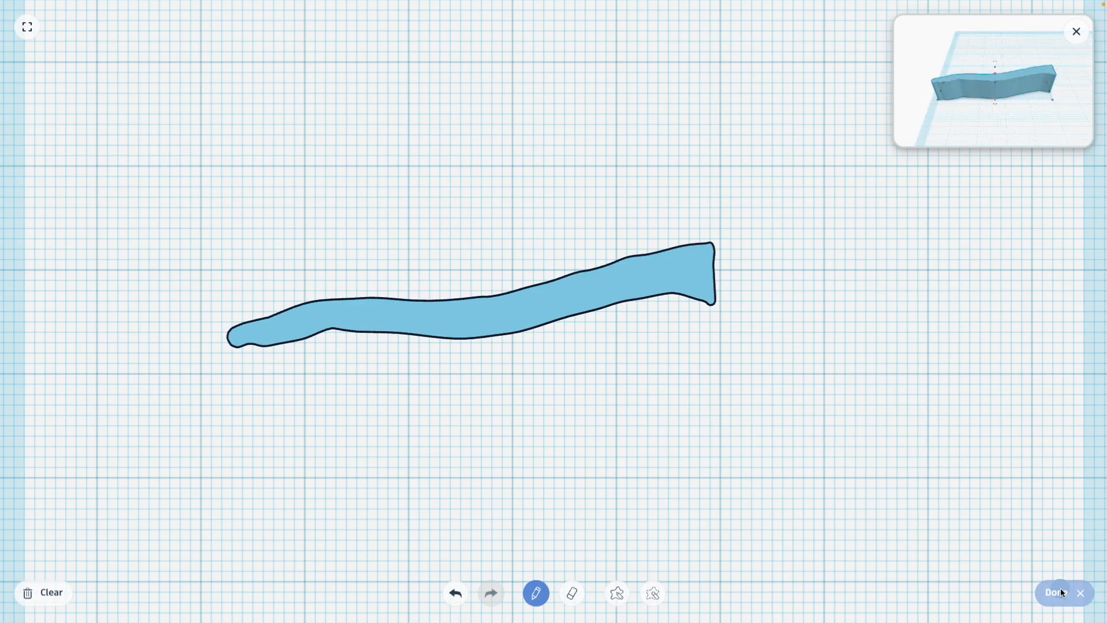
left_click(1053, 592)
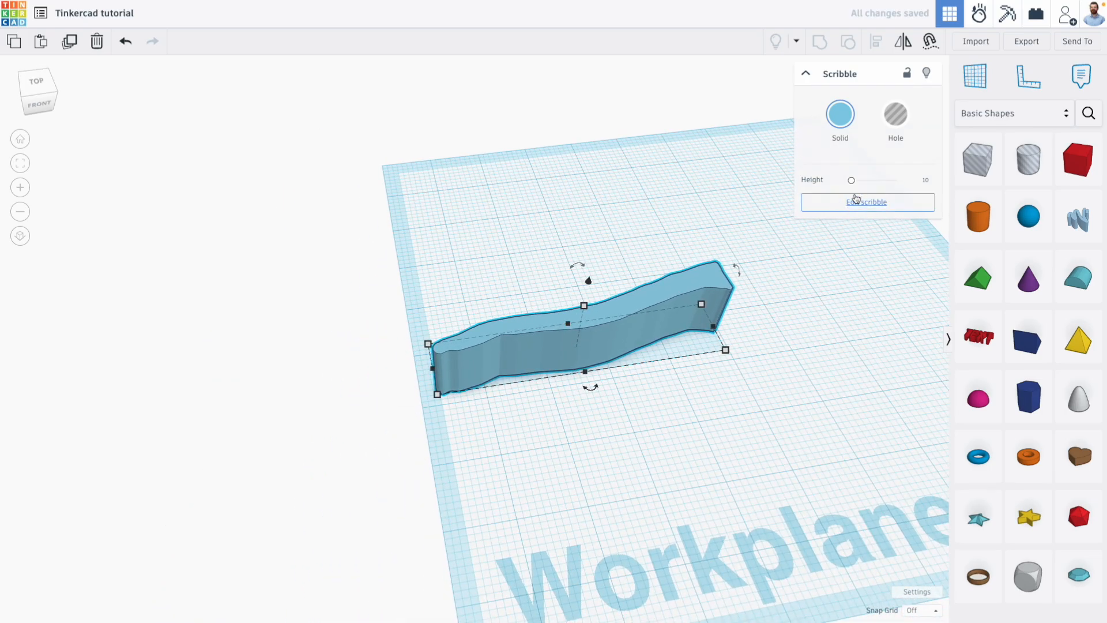
- Change the scribble band's height in the inspector panel
left_click(839, 118)
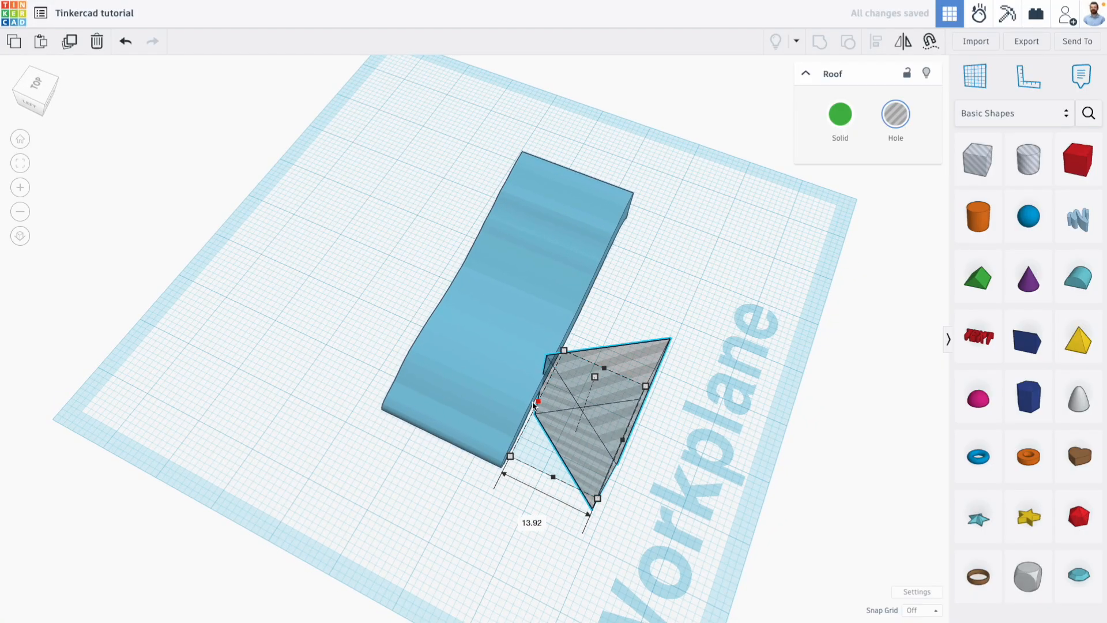
- Move the wedge-shaped Roof hole onto a corner at the band's end
left_click_drag(595, 423, 537, 459)
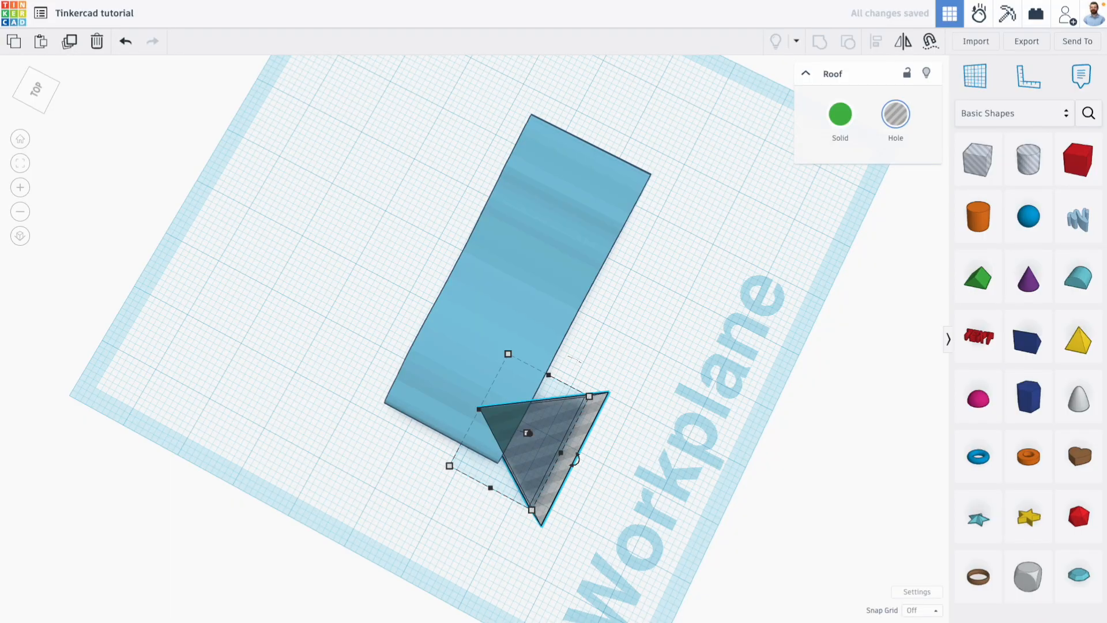
mouse_move(572, 452)
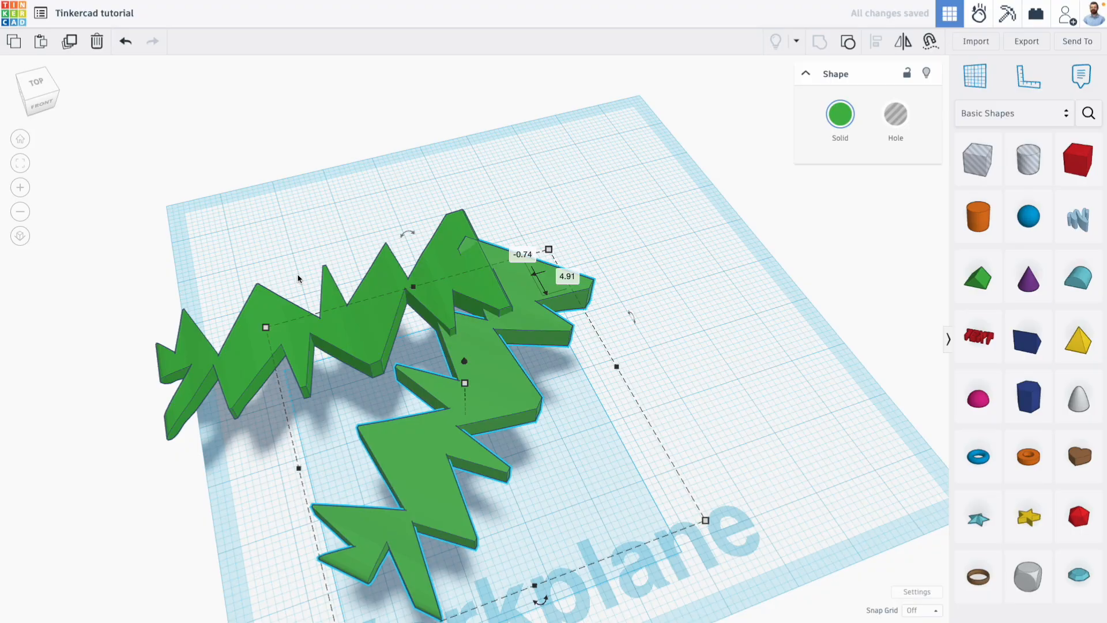
- Duplicate the green zigzag leaf twice to make rotated copies
left_click(69, 41)
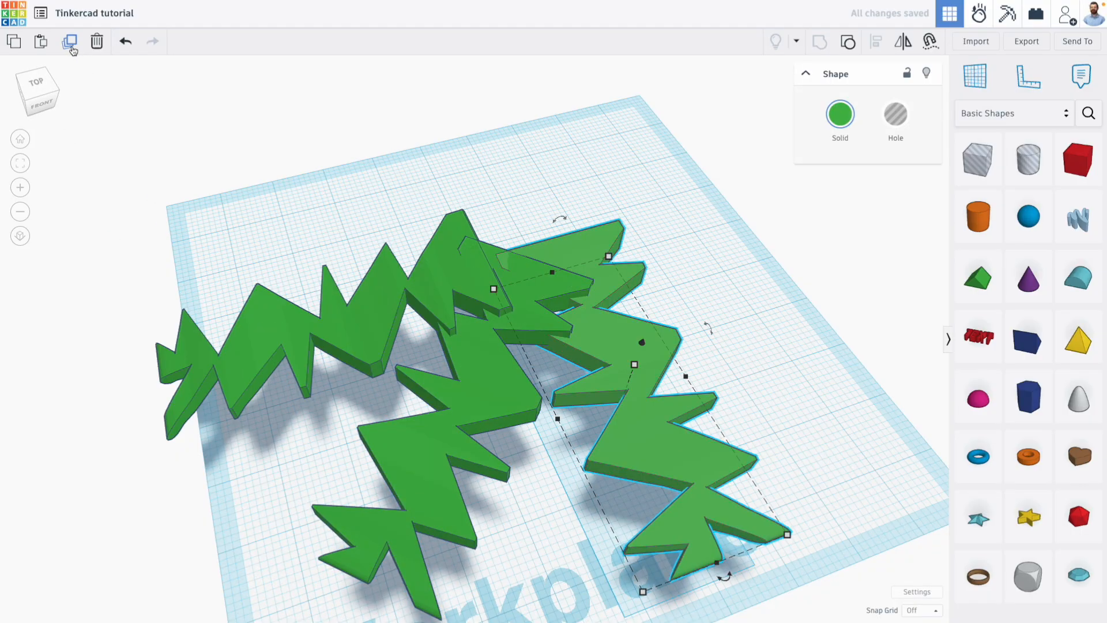
left_click(70, 41)
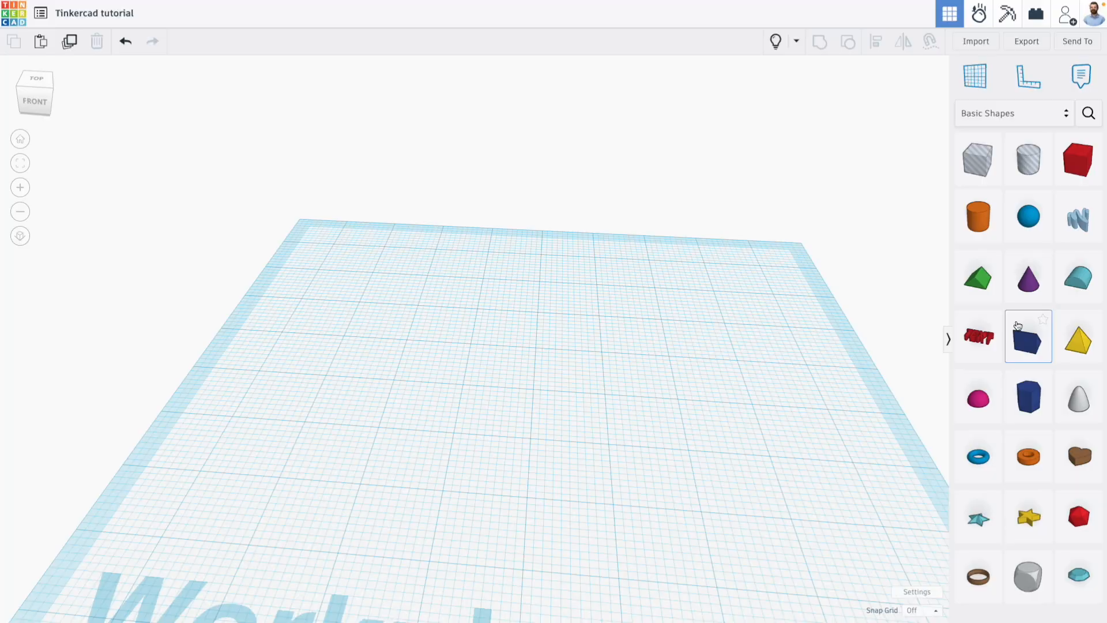
- Add a paraboloid, then raise and resize a copy as the next trunk segment
left_click(1028, 336)
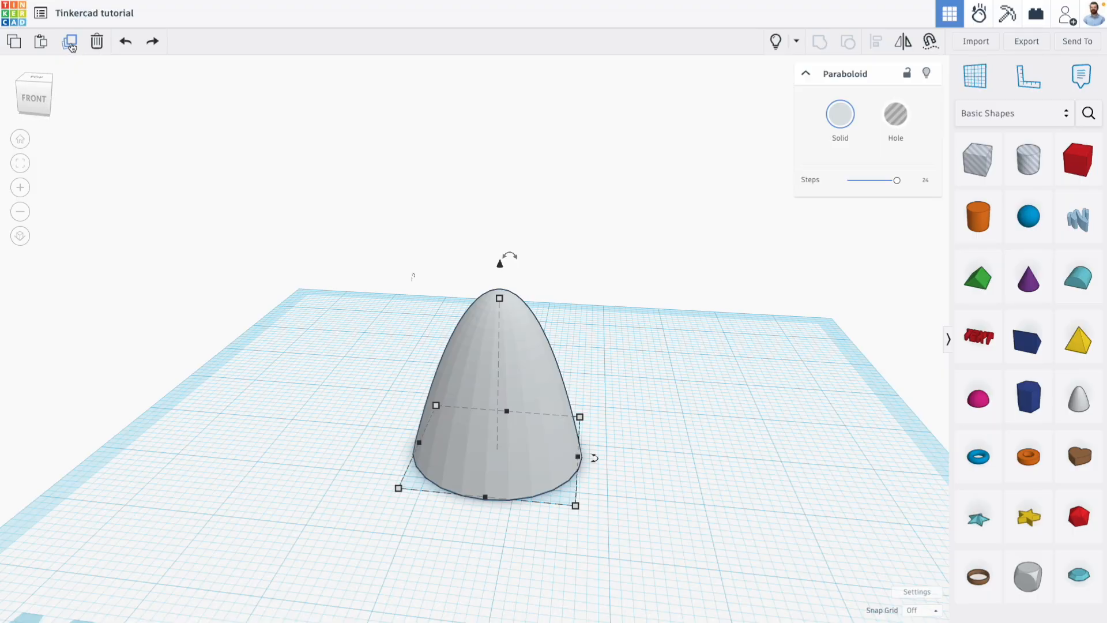
left_click_drag(497, 406, 444, 424)
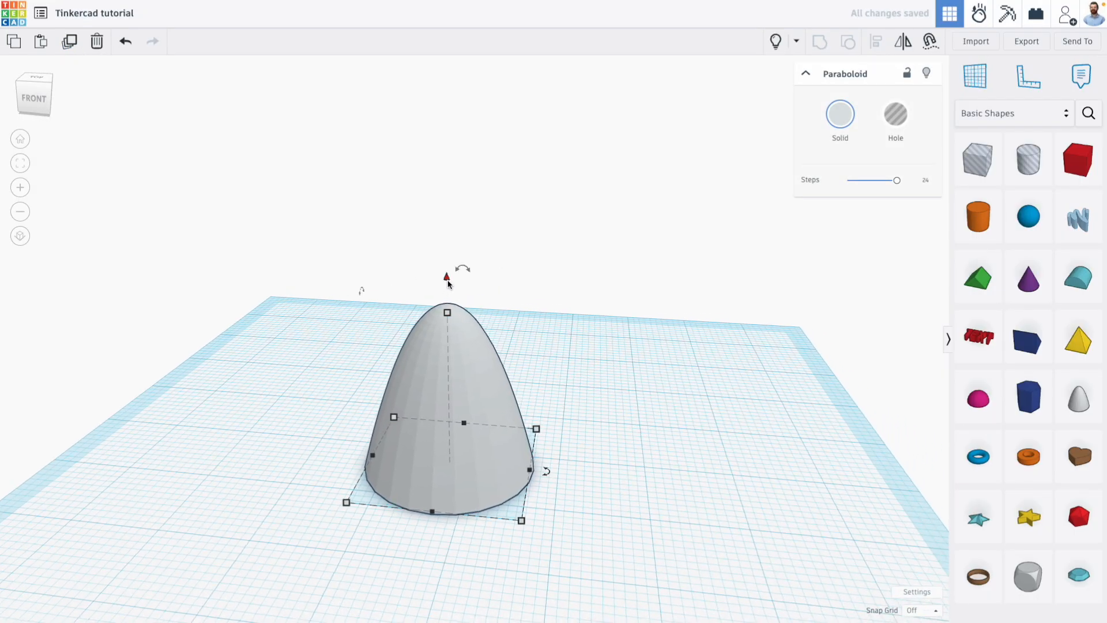
left_click_drag(447, 276, 446, 233)
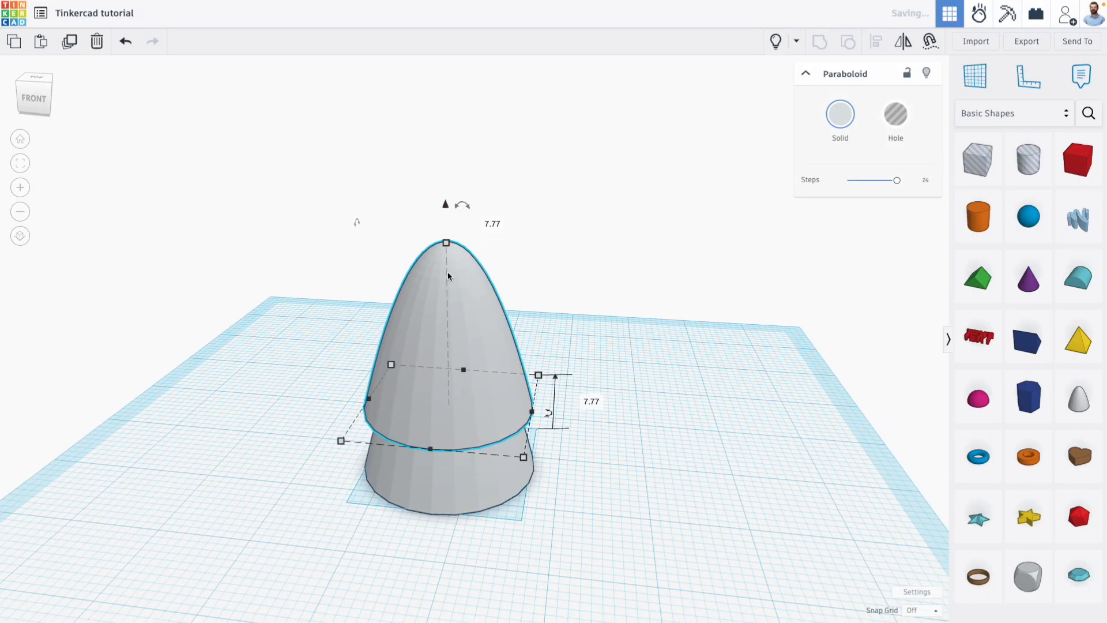
left_click_drag(445, 242, 446, 258)
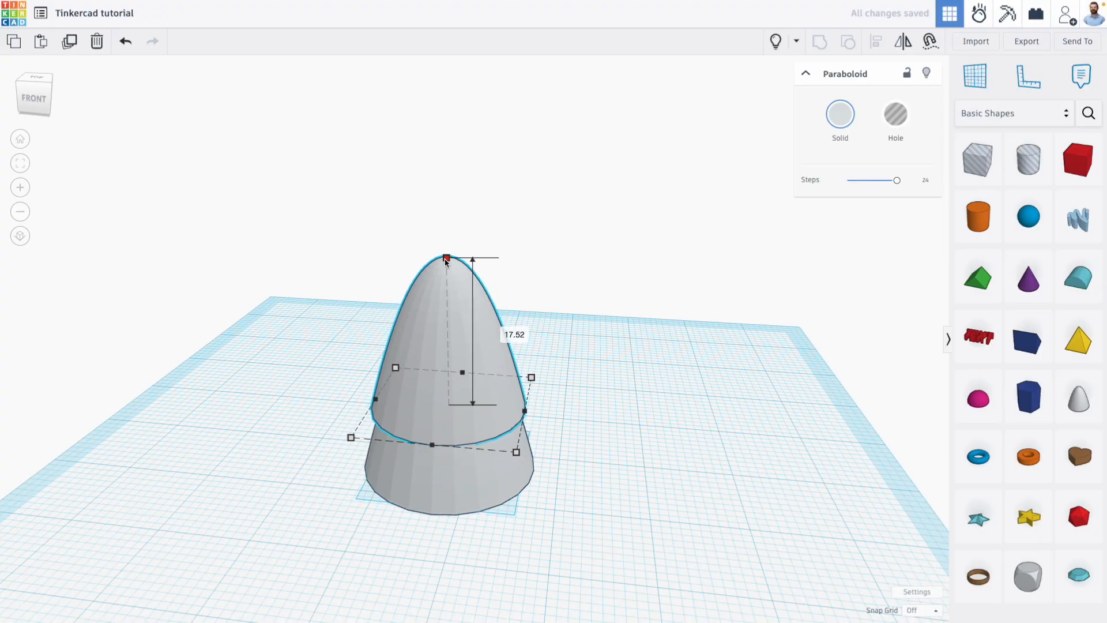
left_click_drag(445, 256, 469, 191)
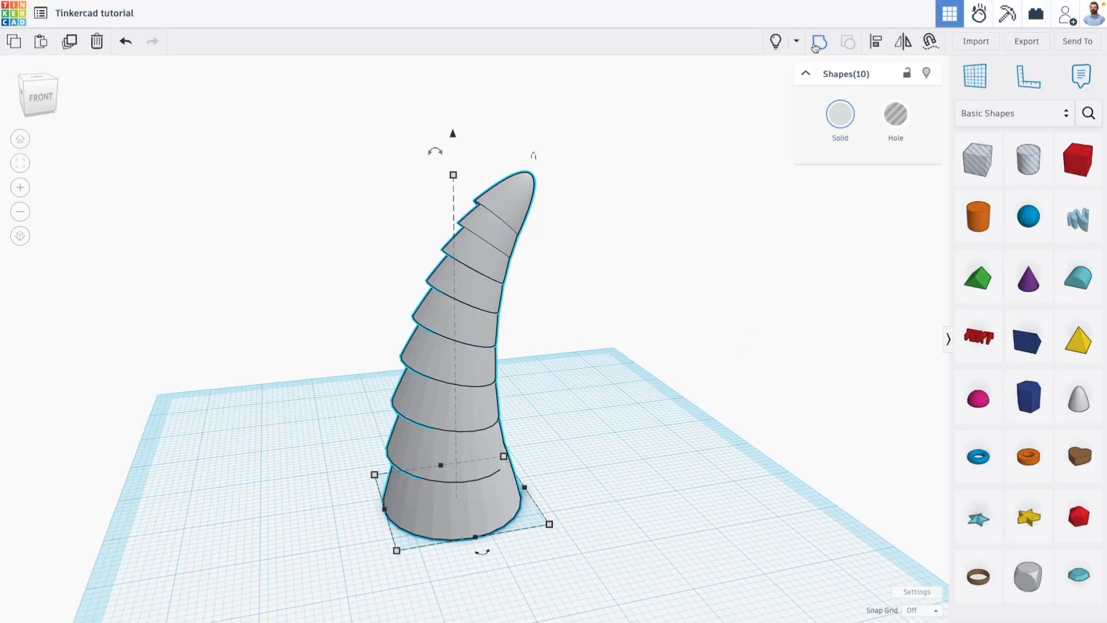
- Group the trunk segments into one brown piece and place the green leaf cluster on top
left_click(839, 120)
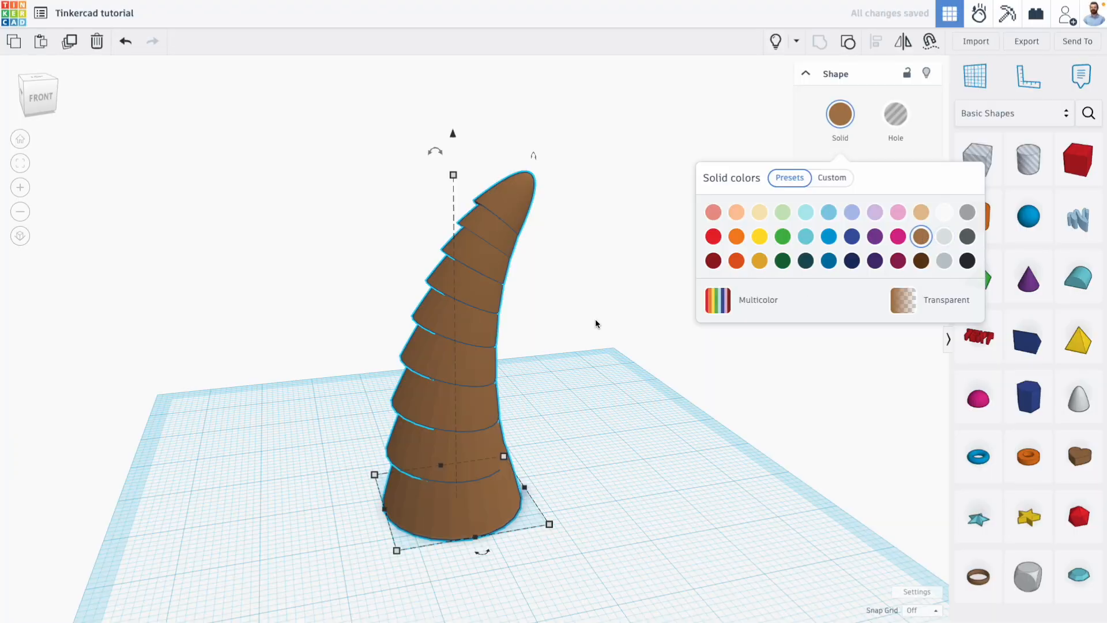
left_click(597, 323)
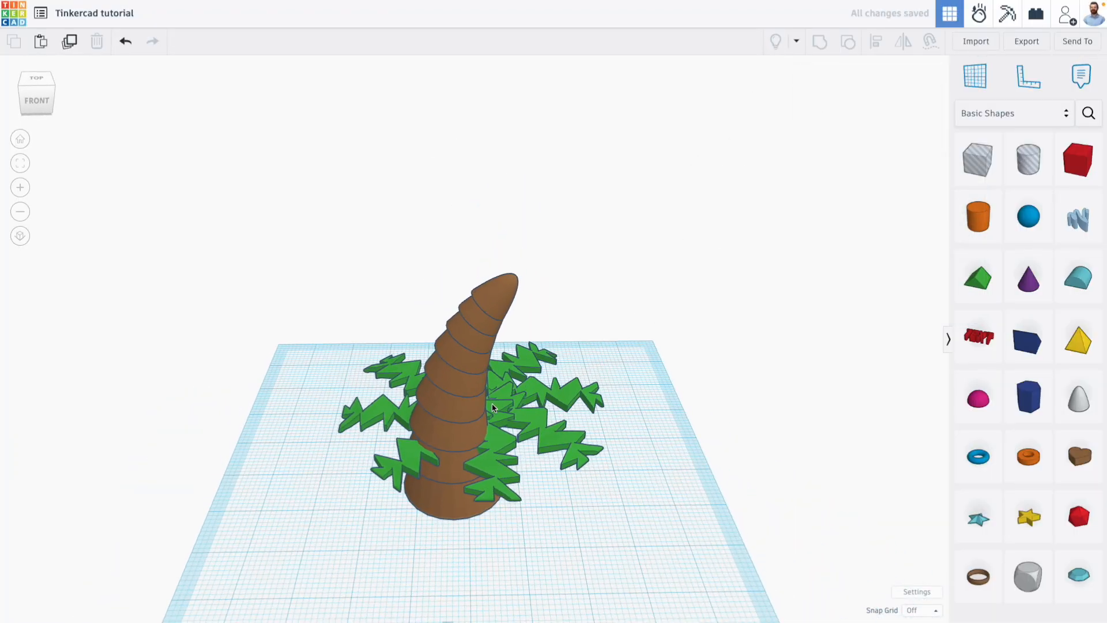
left_click(494, 406)
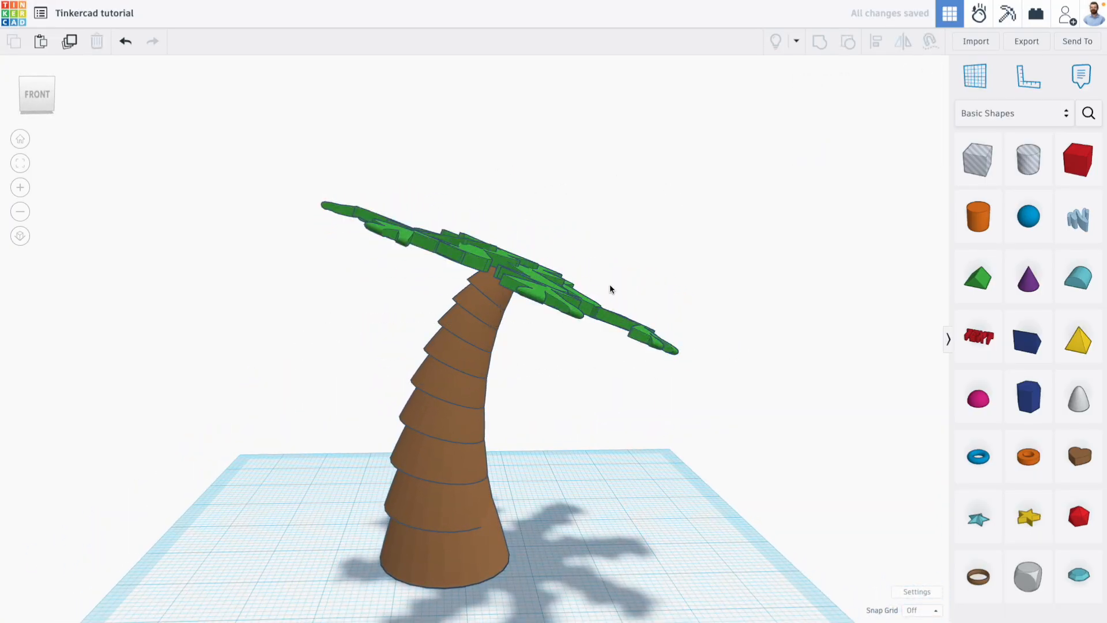
left_click(494, 282)
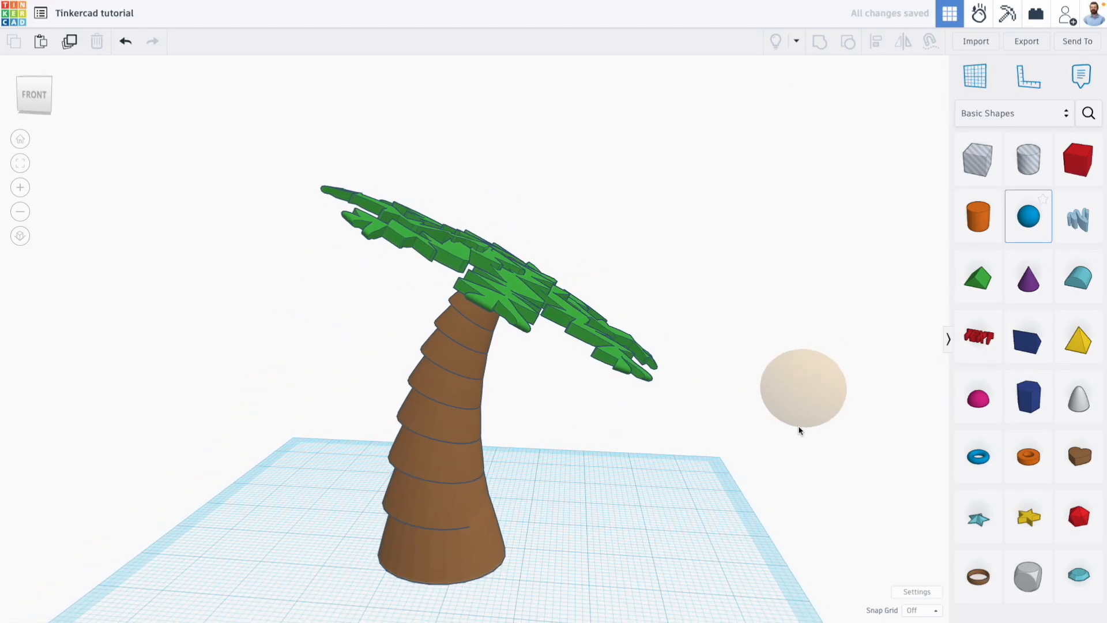
- Place a half-size sphere beside the trunk as a coconut and colour it
left_click_drag(803, 387, 610, 494)
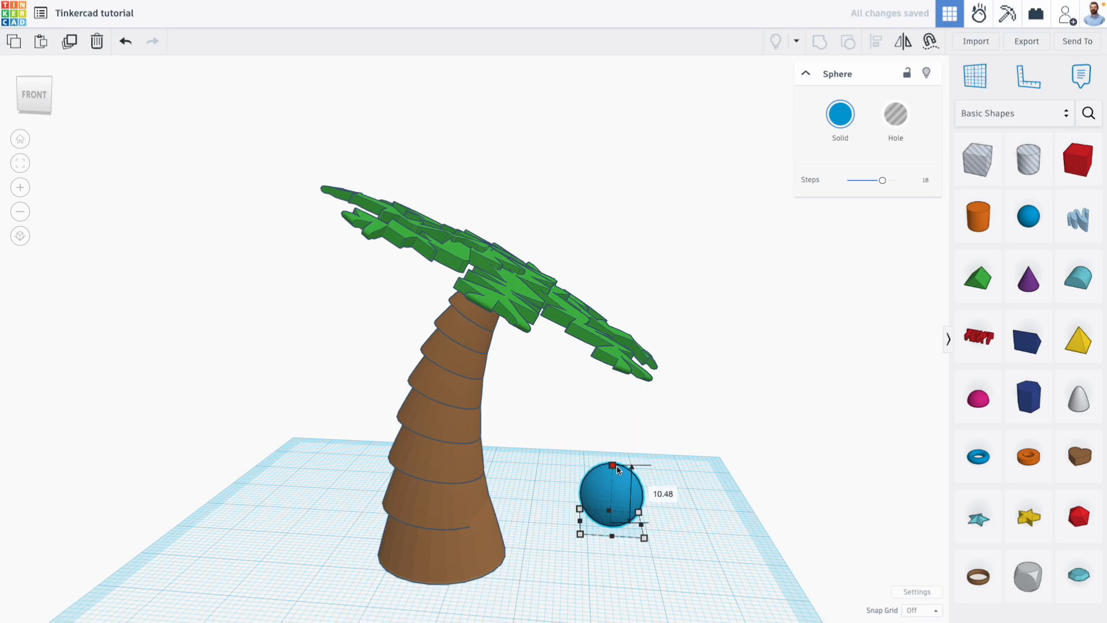
left_click(839, 114)
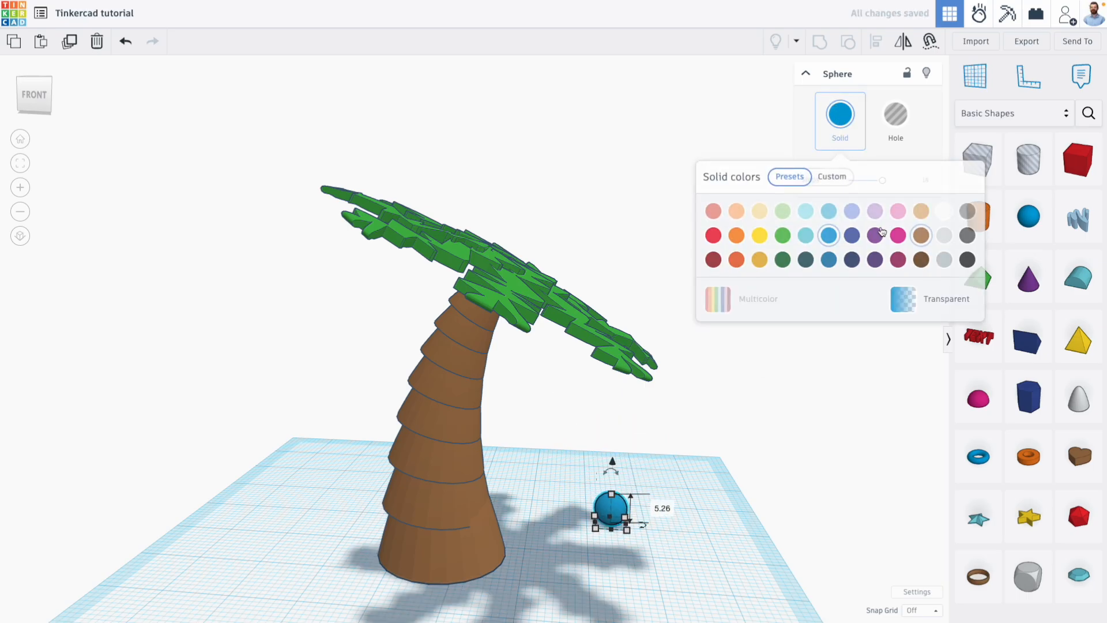
left_click(921, 261)
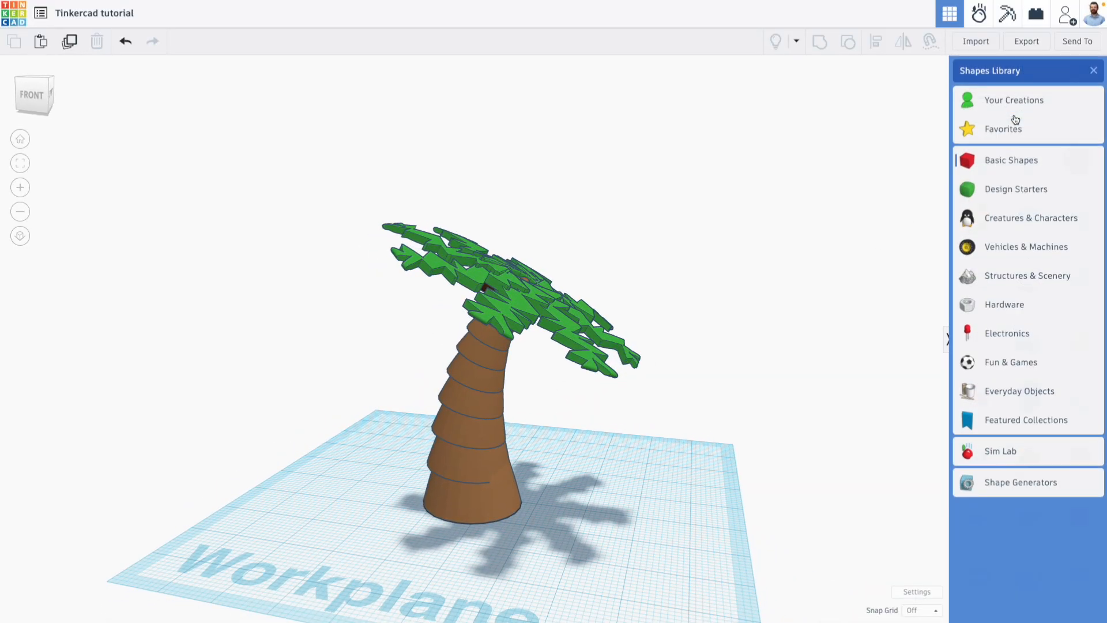
- Open the Shape Generators collection and move a trial Extrusion shape on the workplane
left_click(1019, 482)
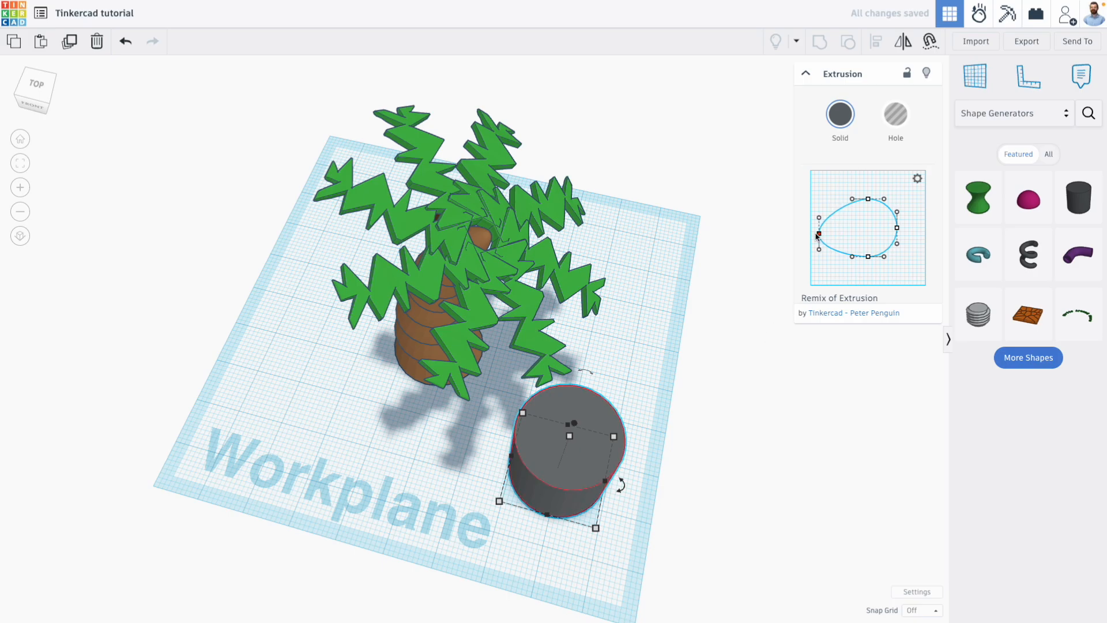
left_click_drag(818, 235, 854, 235)
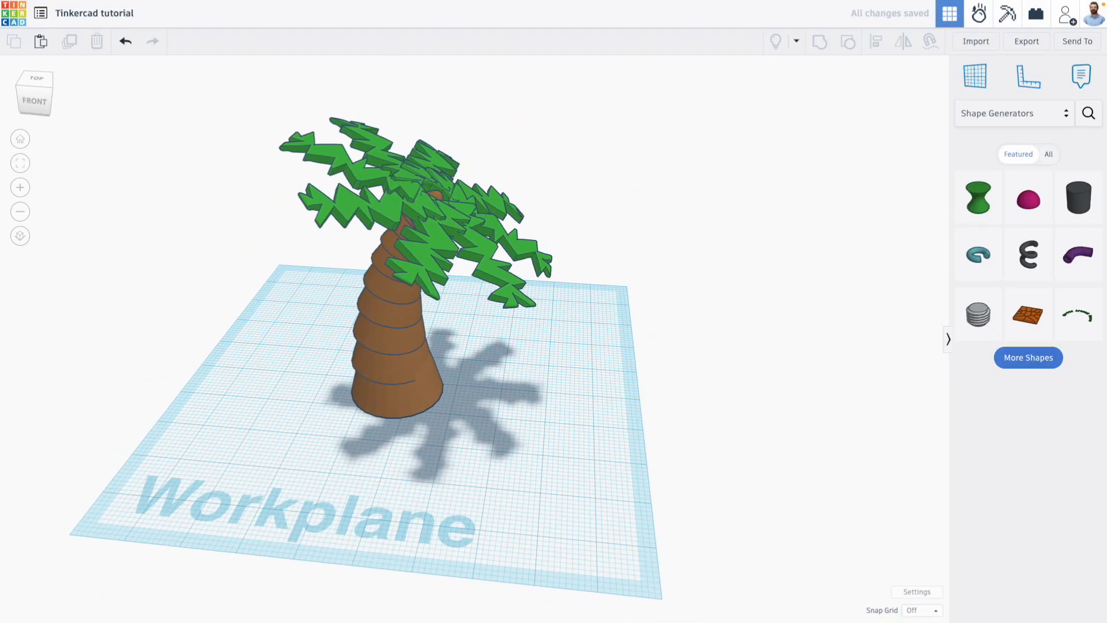
- List all shape generators, place the Surface shape under the tree, and colour it tan
left_click(1028, 358)
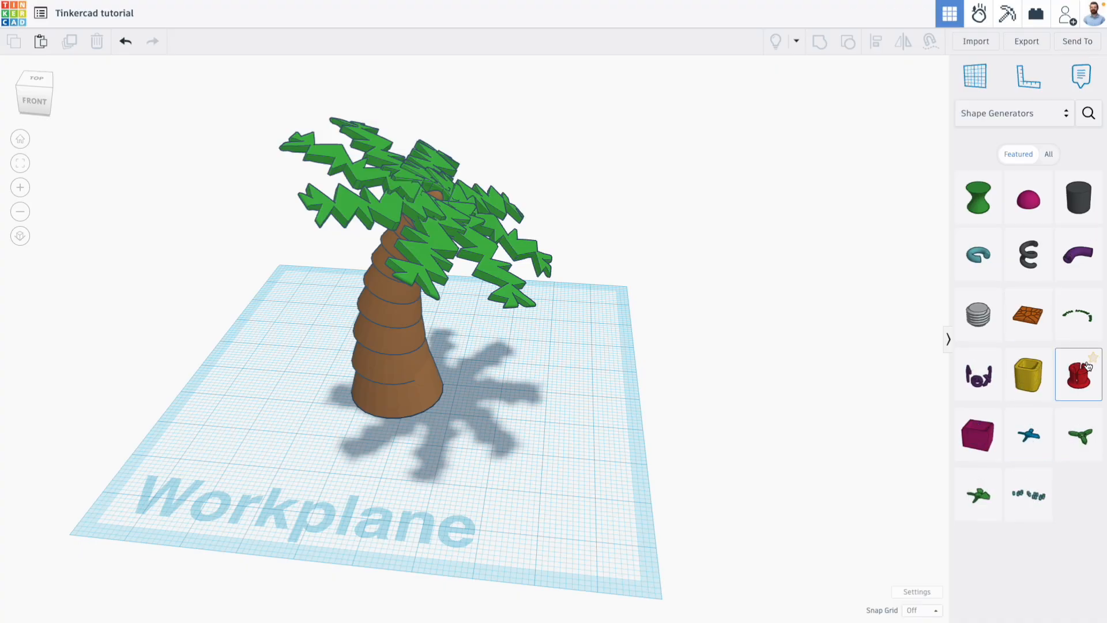
left_click(1048, 154)
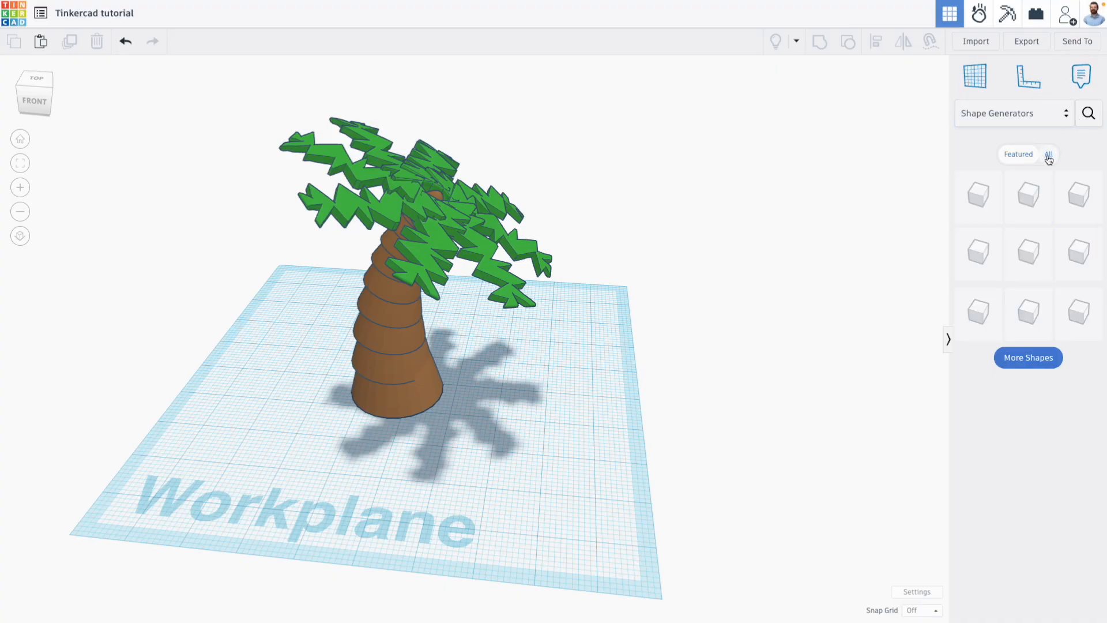
left_click(1048, 154)
type("surface")
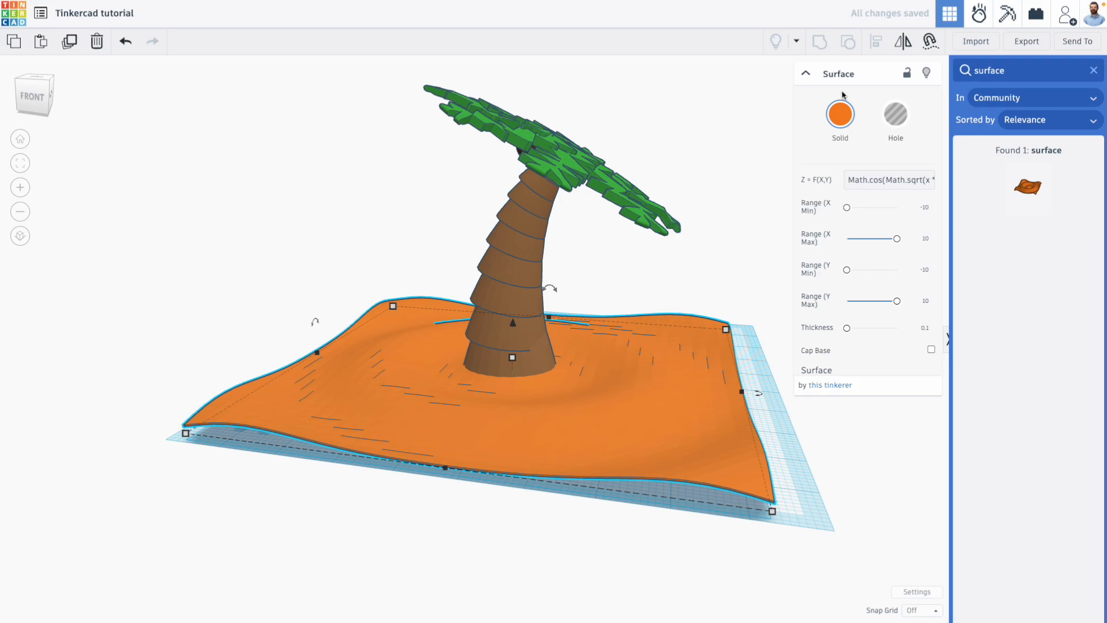
left_click(839, 113)
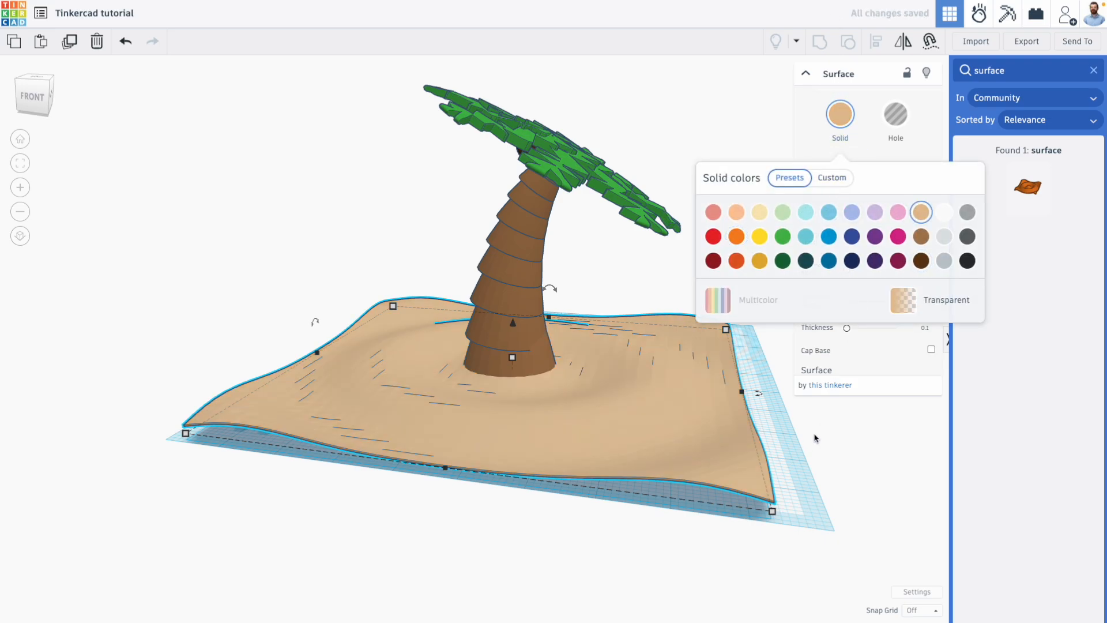